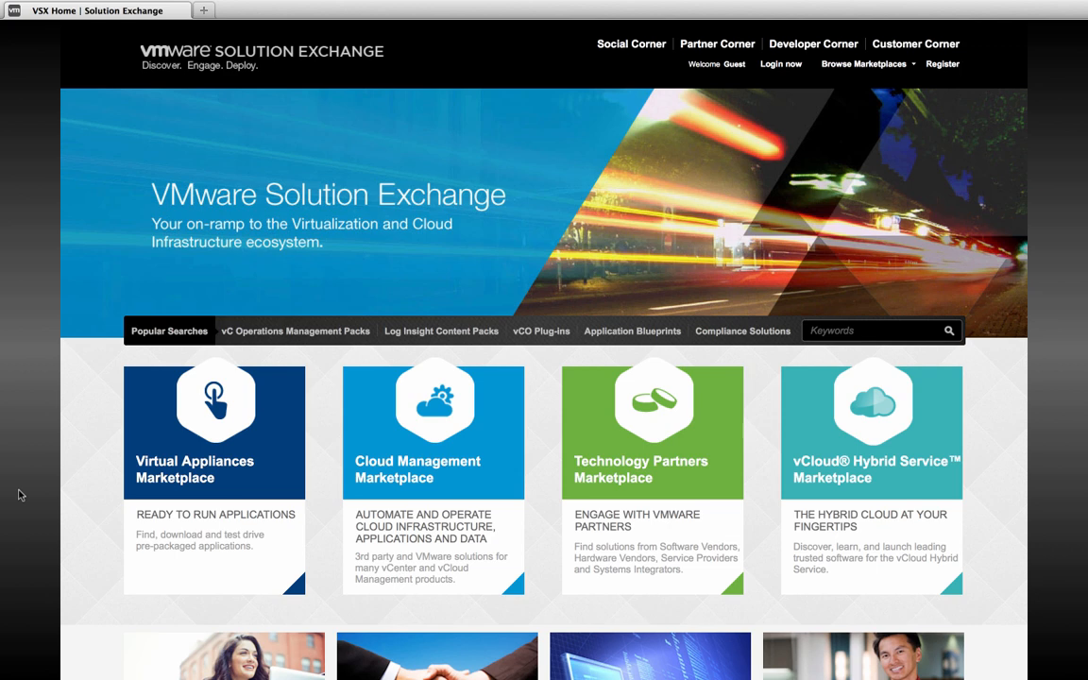
pyautogui.moveTo(427, 480)
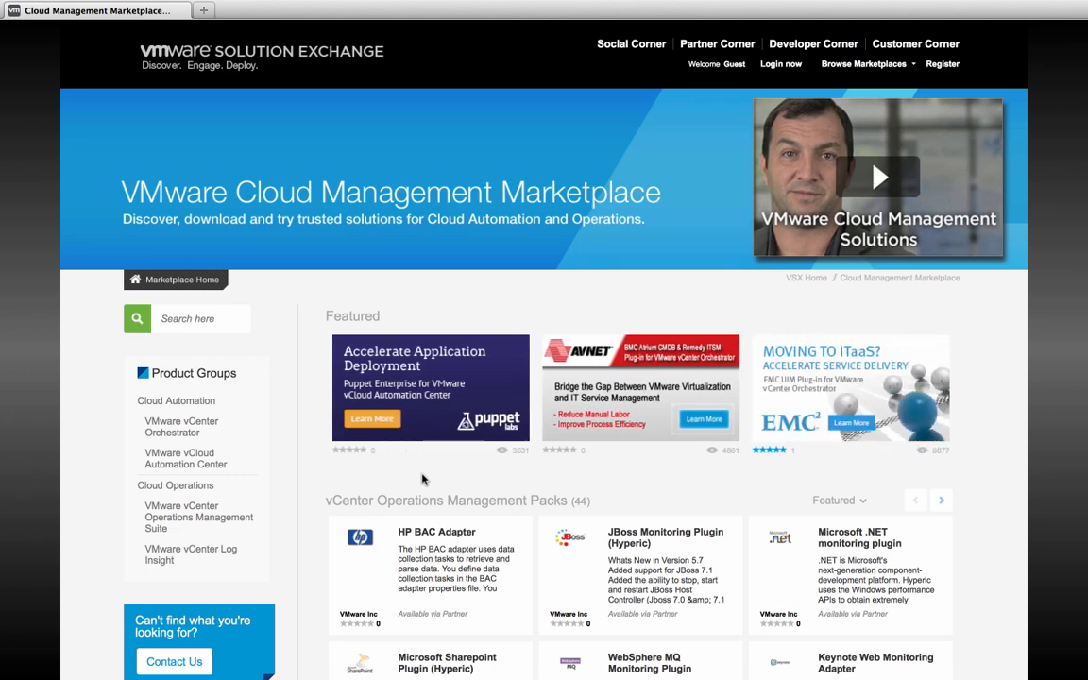
# - Enter the Cloud Management Marketplace from the Solution Exchange home page
pyautogui.click(181, 427)
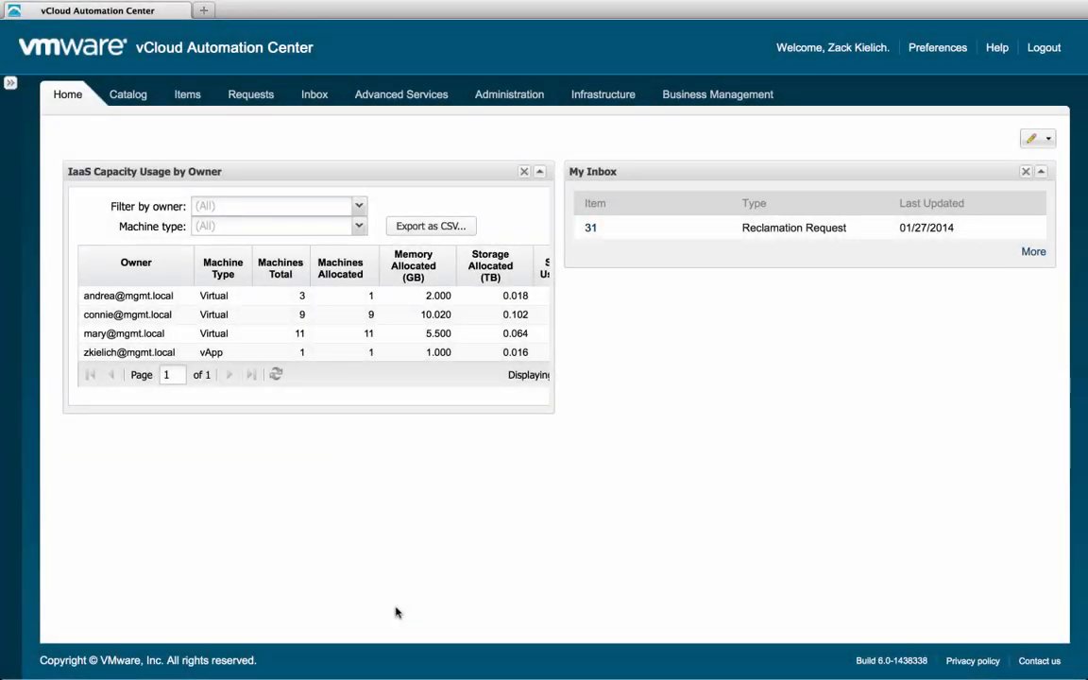
pyautogui.moveTo(582, 151)
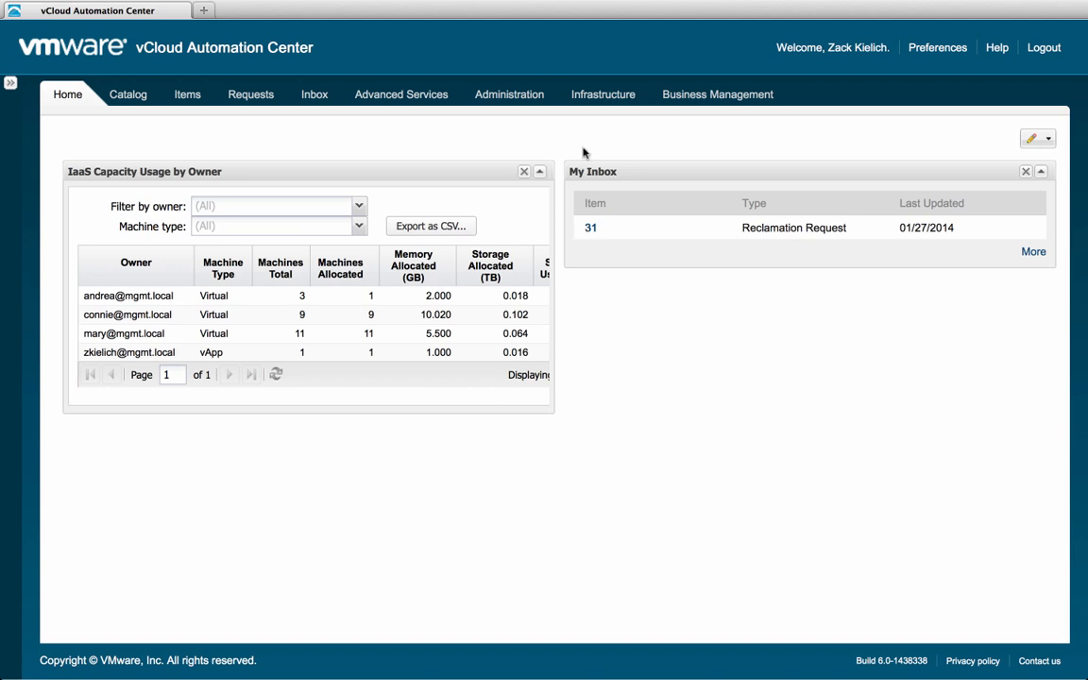
# - Show the Infrastructure Endpoints list with the New Endpoint type choices expanded
pyautogui.click(602, 94)
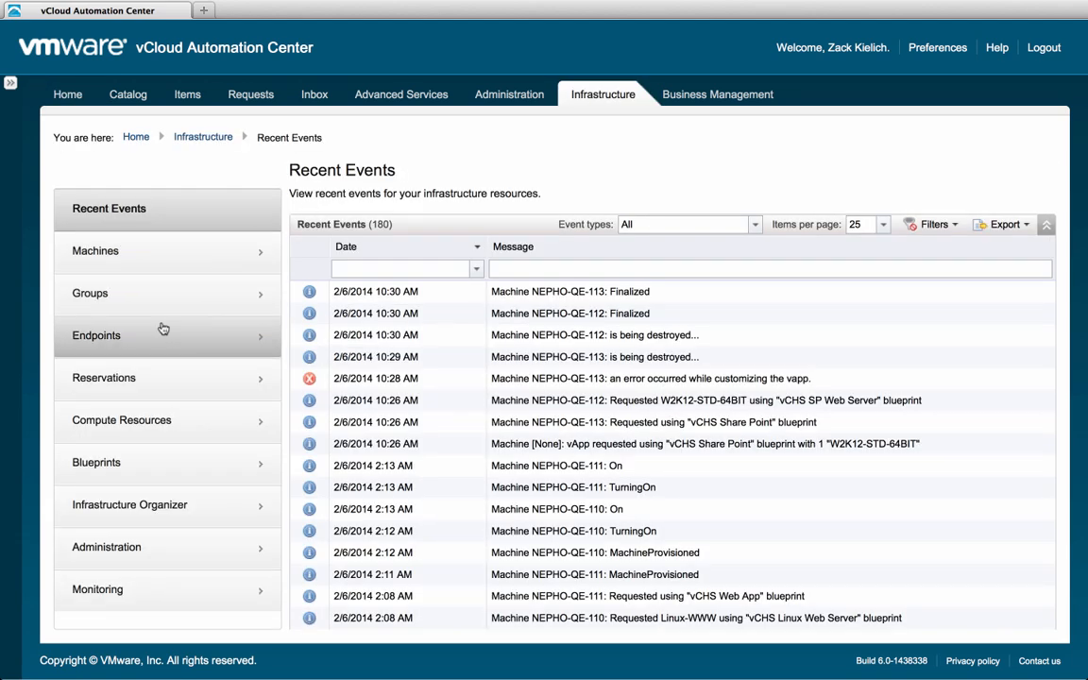
pyautogui.click(97, 336)
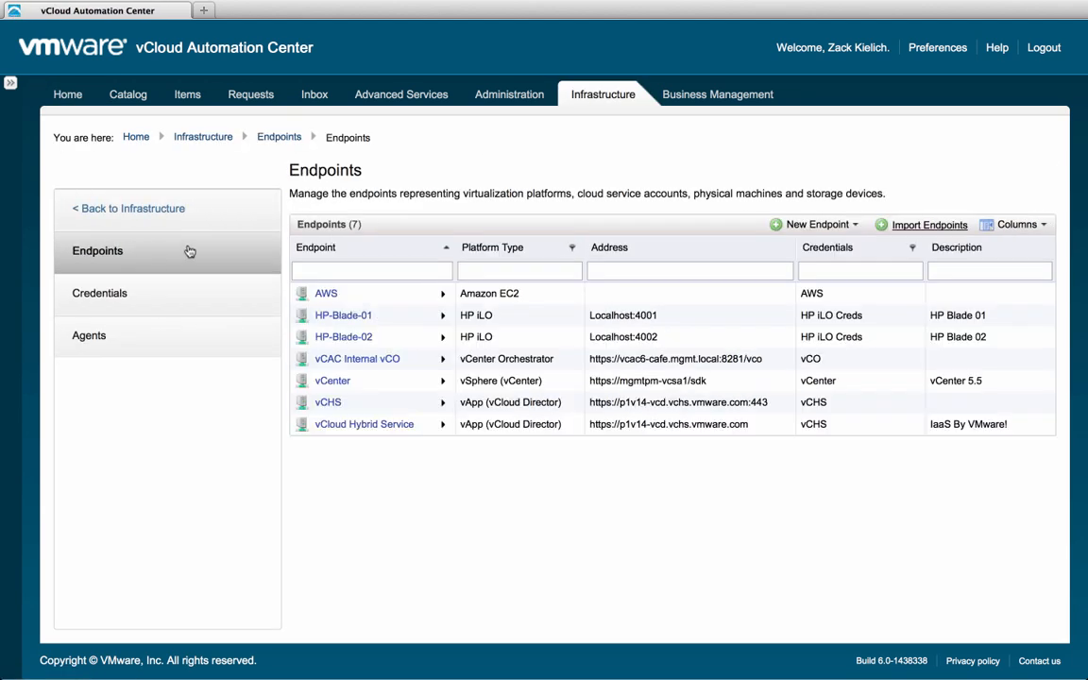
pyautogui.click(815, 223)
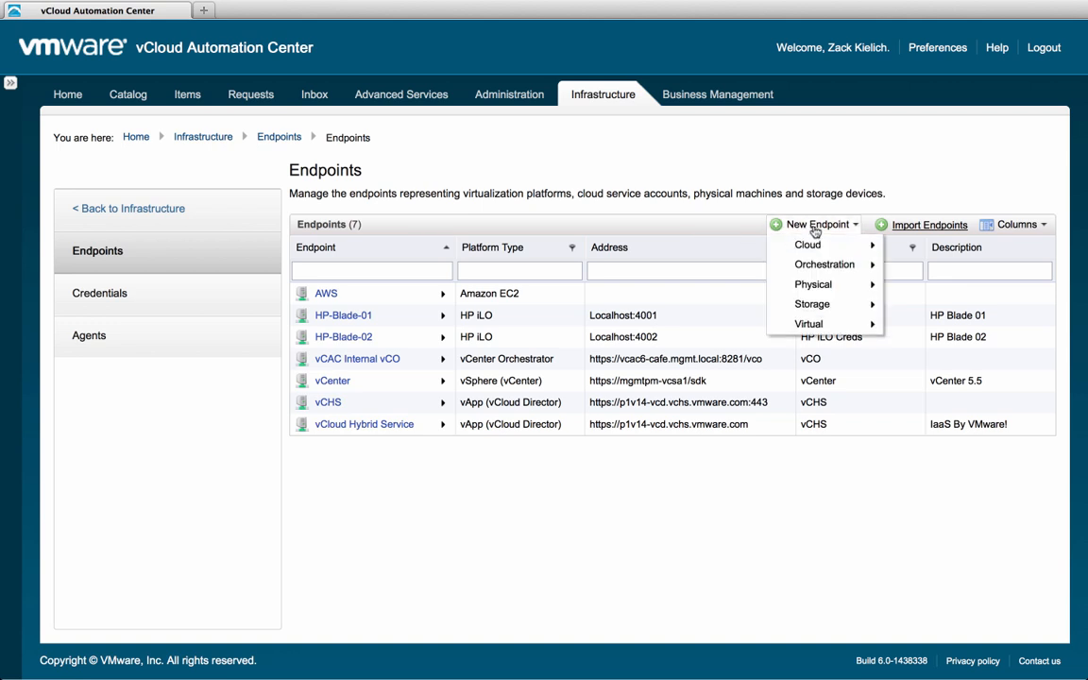
pyautogui.moveTo(824, 265)
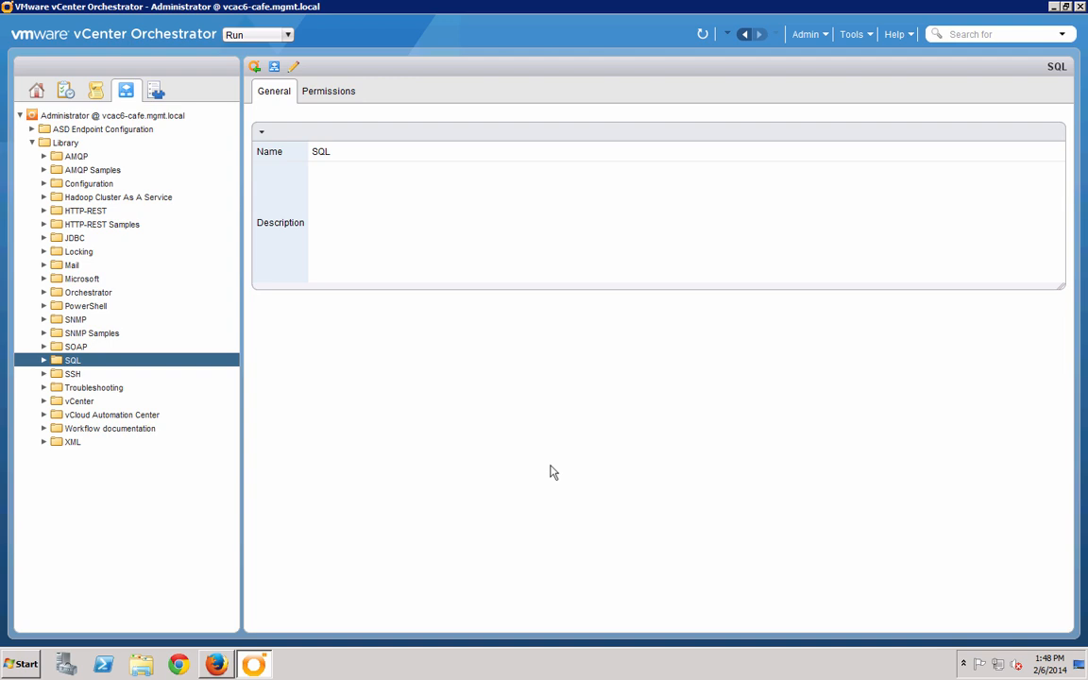
pyautogui.moveTo(93, 411)
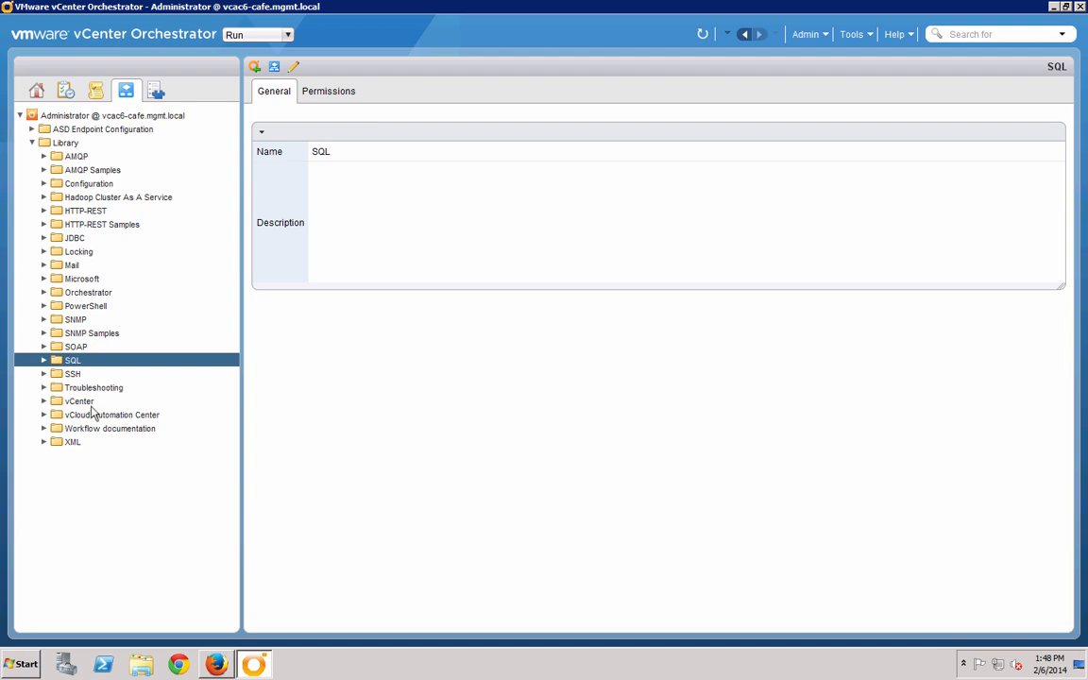
# - Review the earlier Add a database run's MS SQL inputs via Run again, then cancel without submitting
pyautogui.click(44, 358)
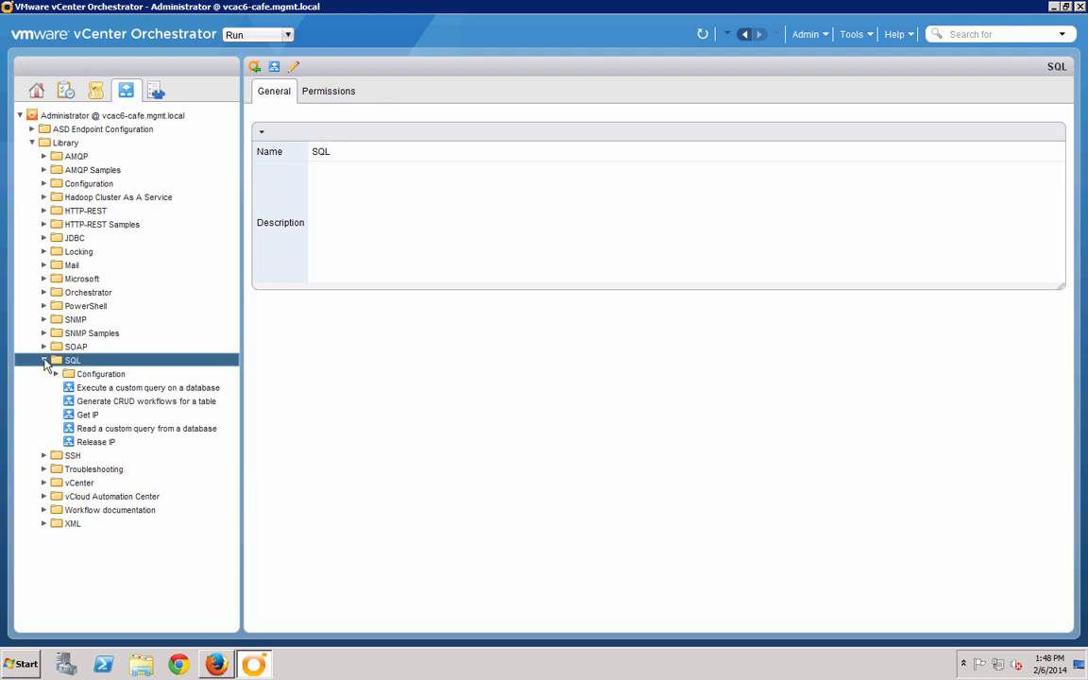
pyautogui.click(57, 374)
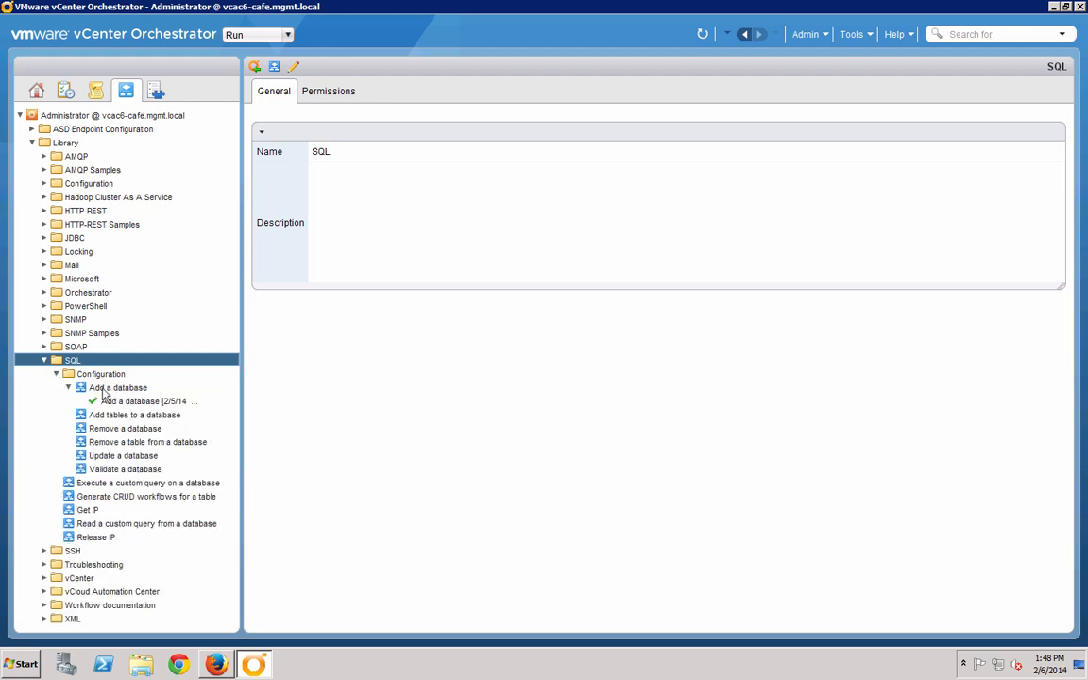
pyautogui.moveTo(121, 408)
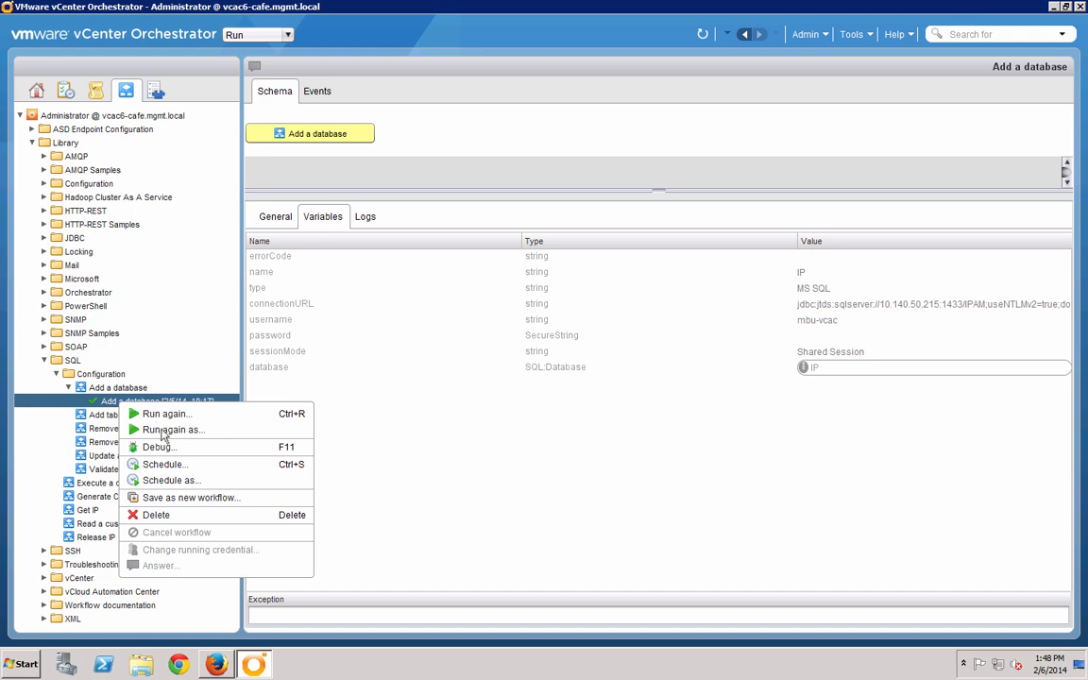
pyautogui.click(166, 413)
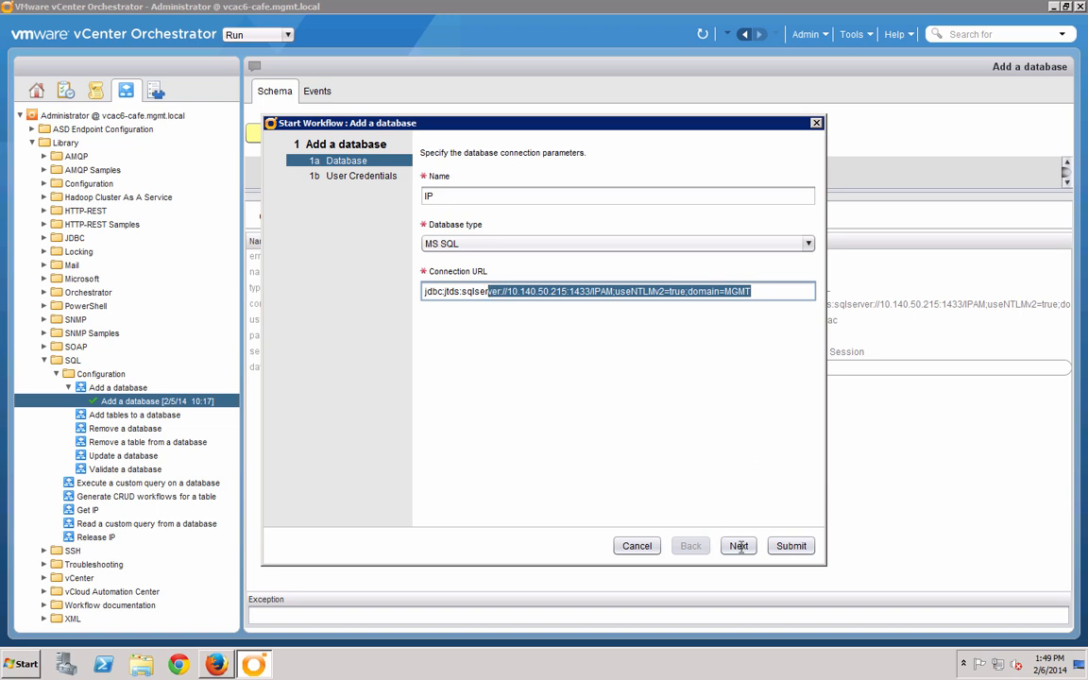
pyautogui.click(738, 543)
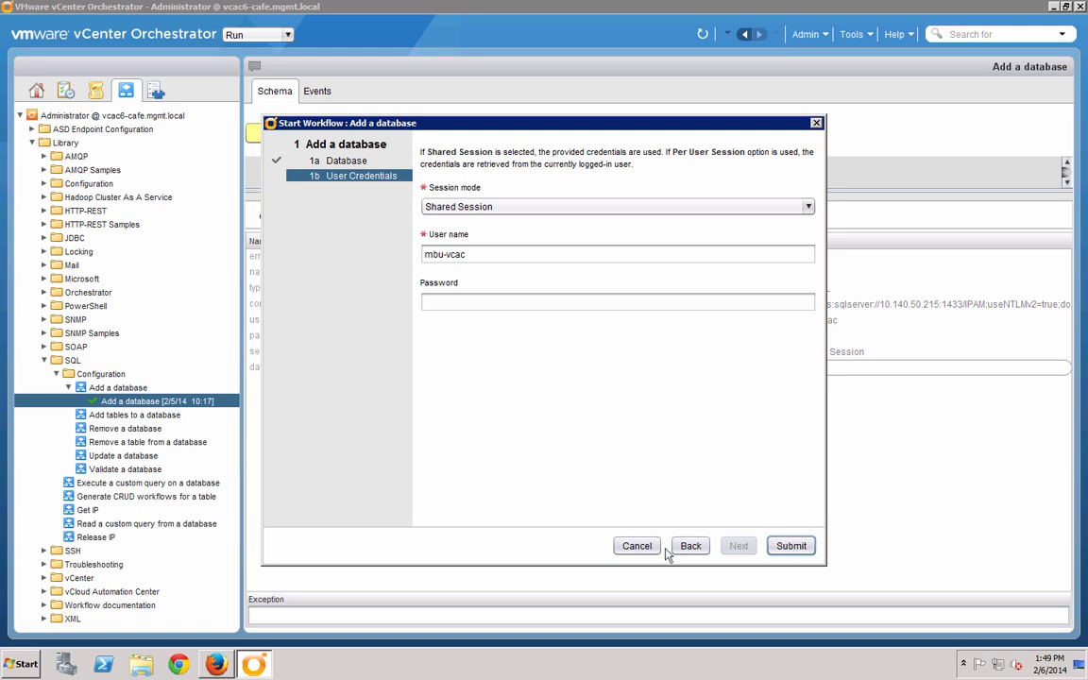
pyautogui.click(789, 544)
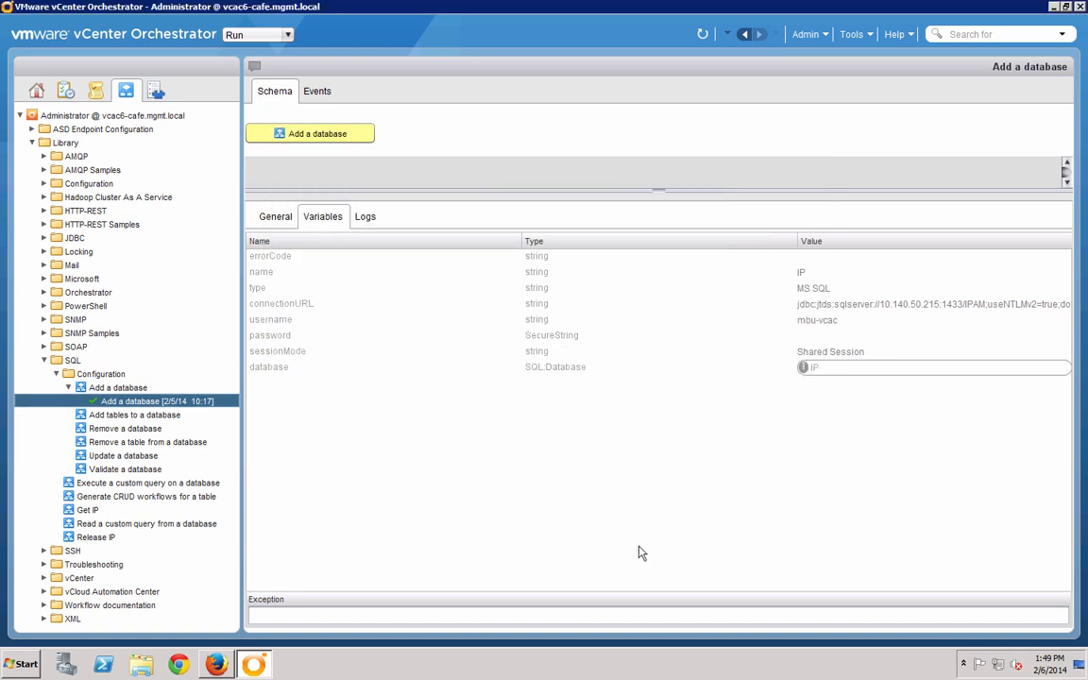
pyautogui.moveTo(160, 483)
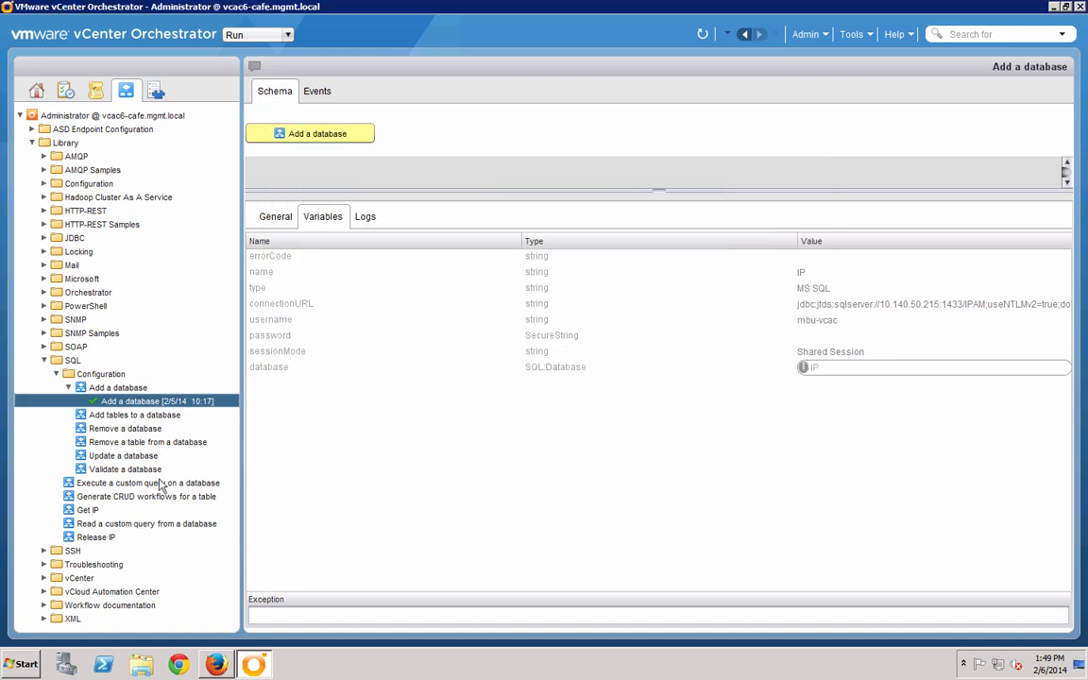
pyautogui.moveTo(87, 514)
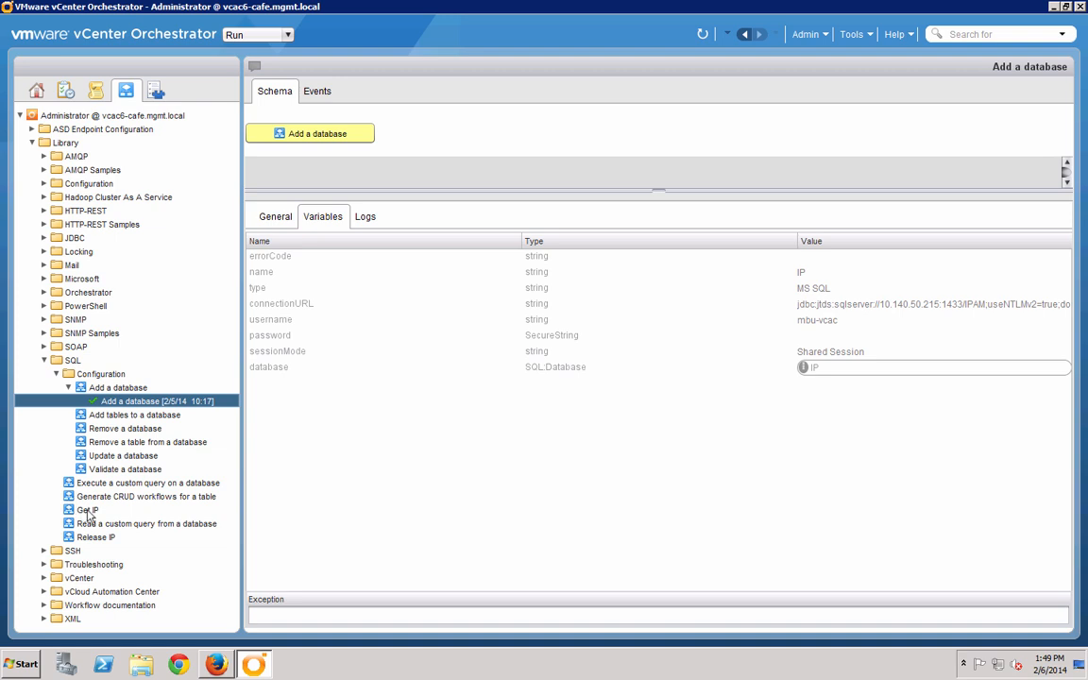
# - Show the Get IP workflow's schema: read query, parse IP, update property, execute update query
pyautogui.click(87, 510)
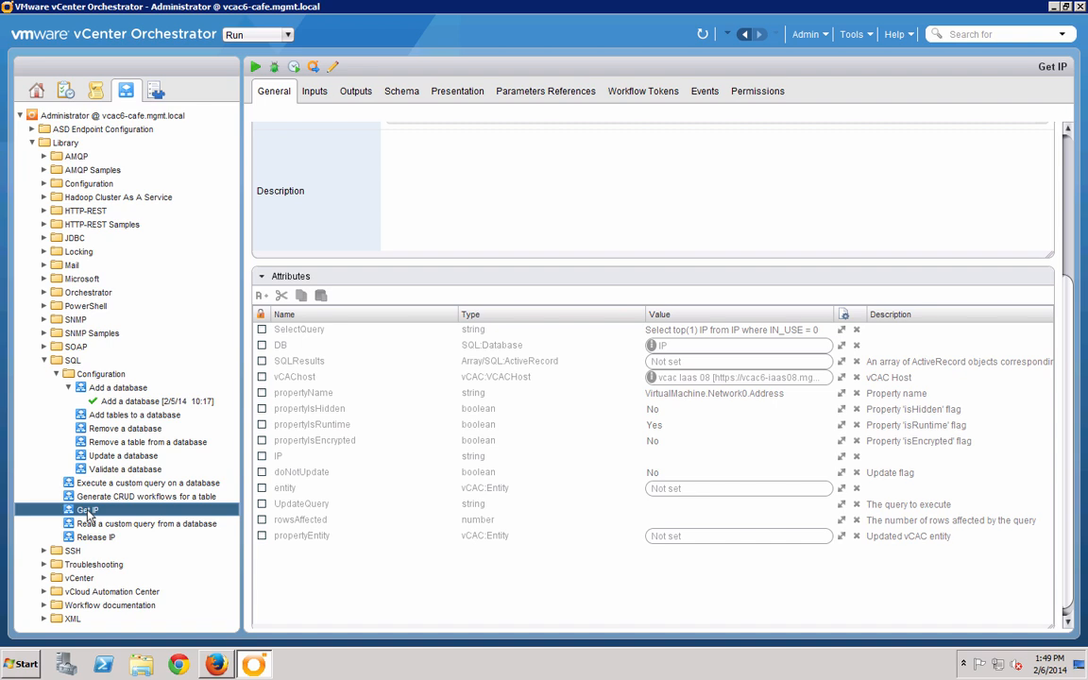
pyautogui.moveTo(465, 318)
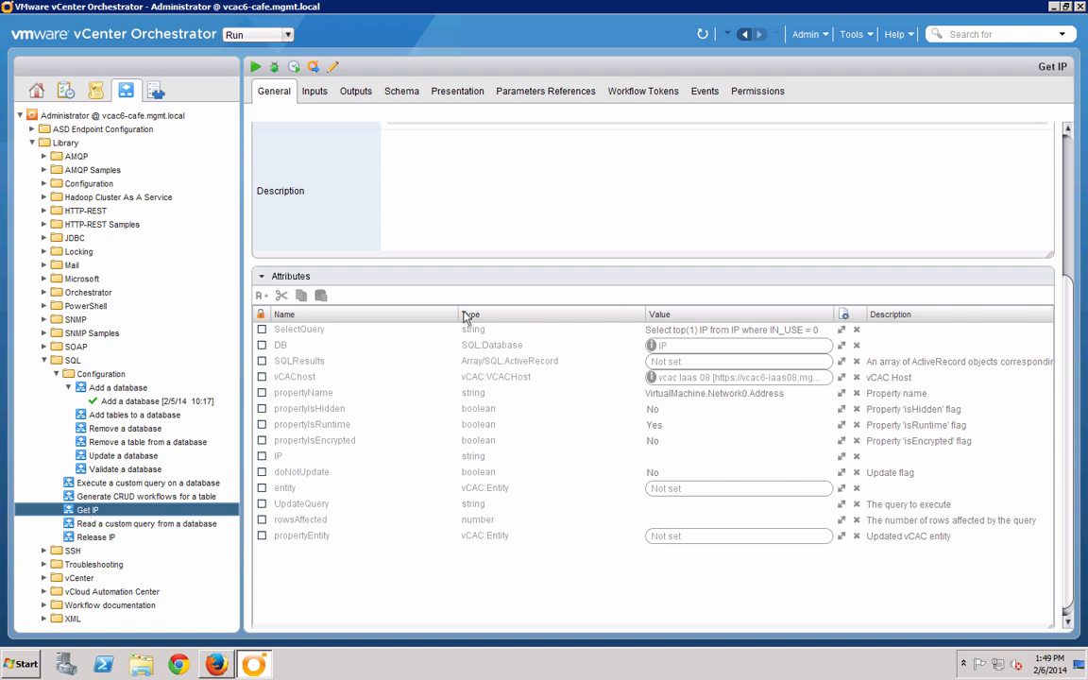
pyautogui.click(400, 91)
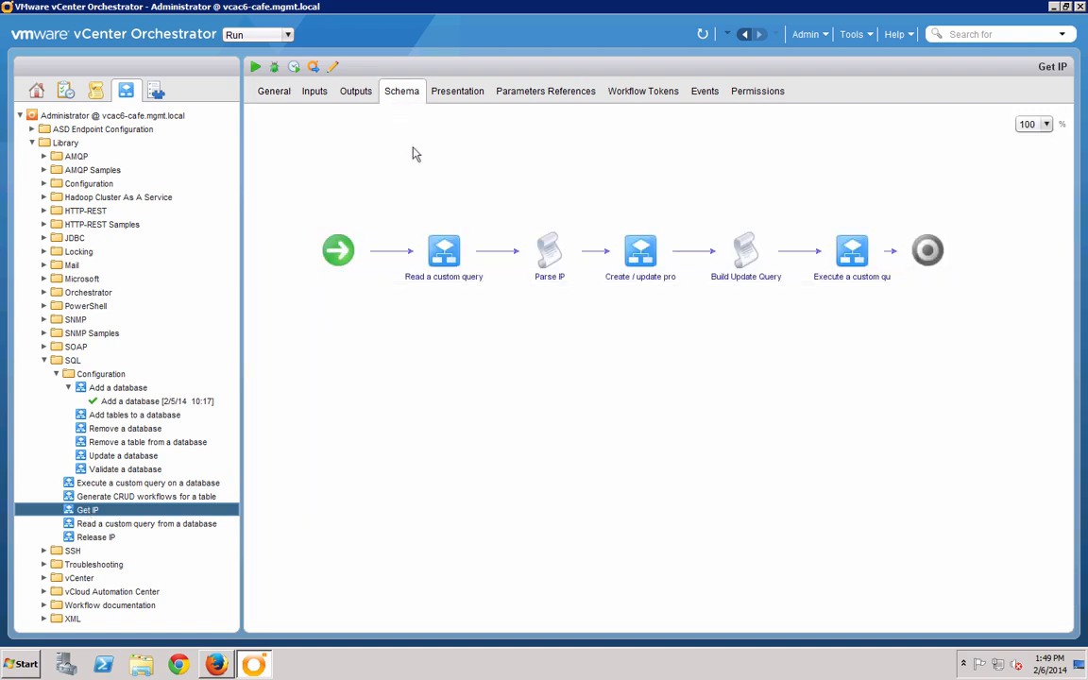
pyautogui.moveTo(200, 423)
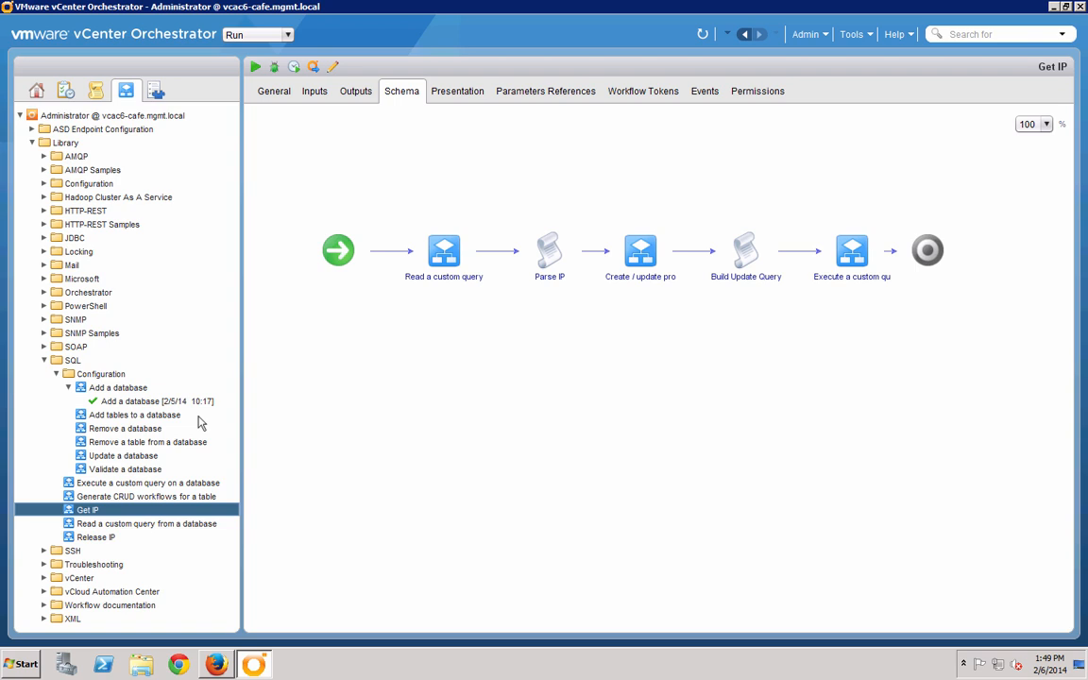
pyautogui.moveTo(66, 612)
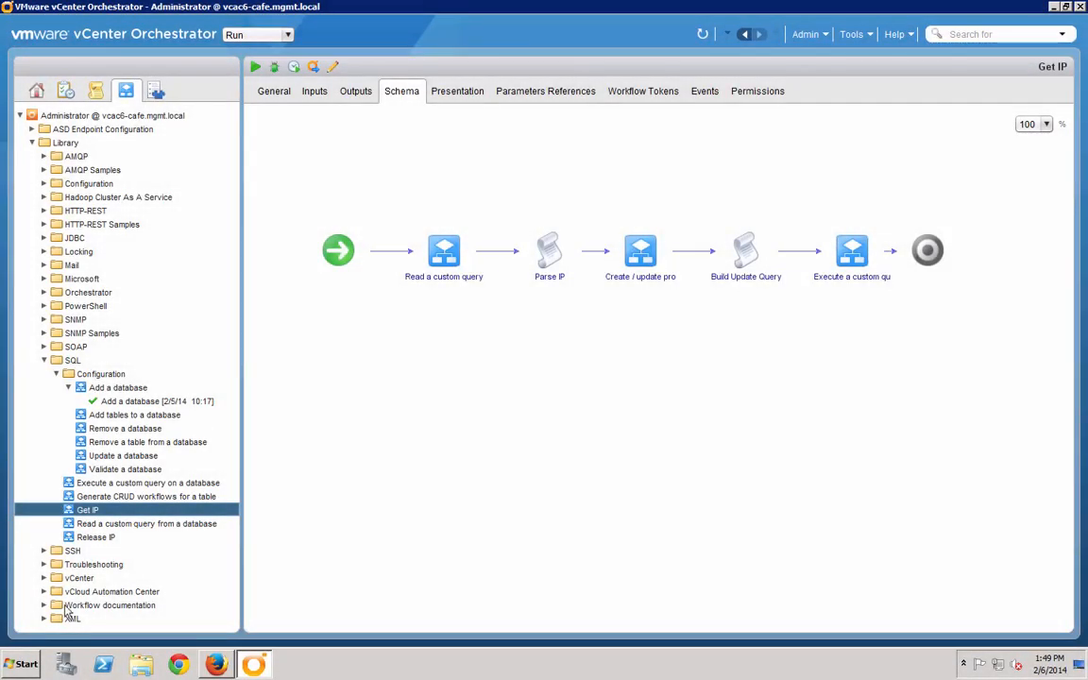
# - Reopen the earlier Add a vCAC host run for vcac iaas 08 under the vCAC configuration workflows
pyautogui.click(44, 591)
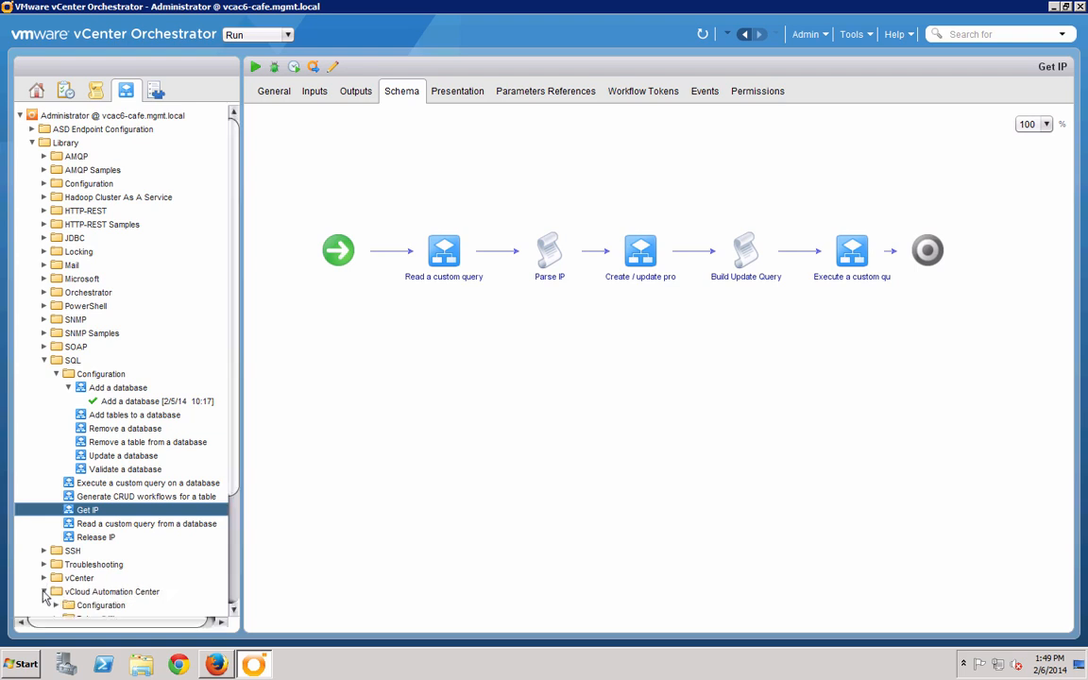
pyautogui.click(43, 591)
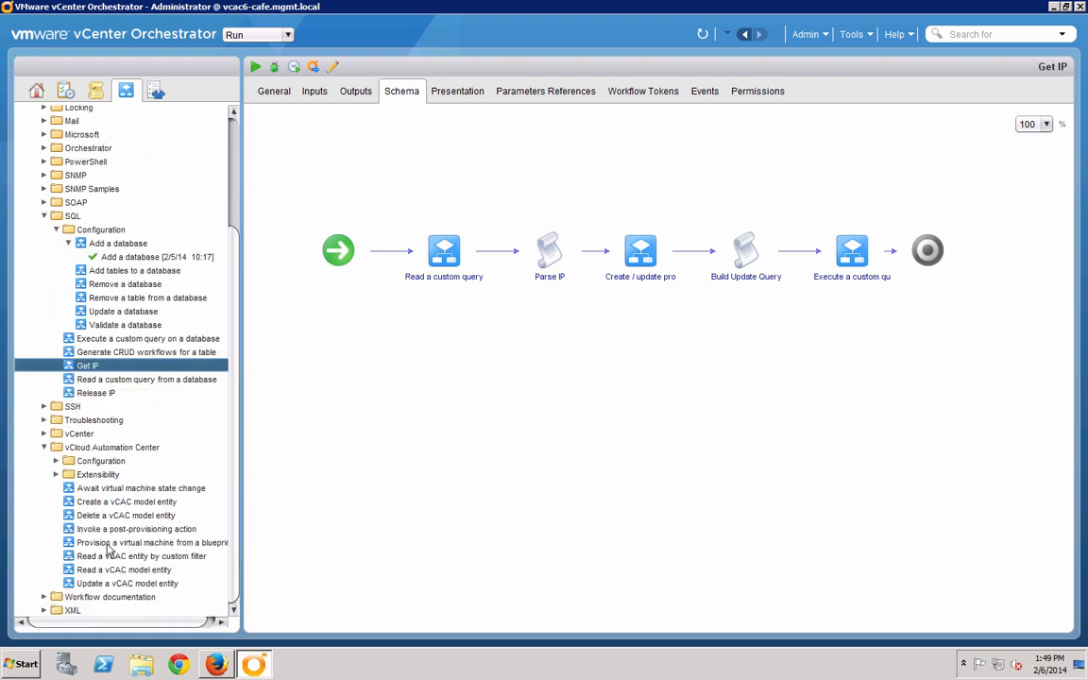
pyautogui.click(57, 460)
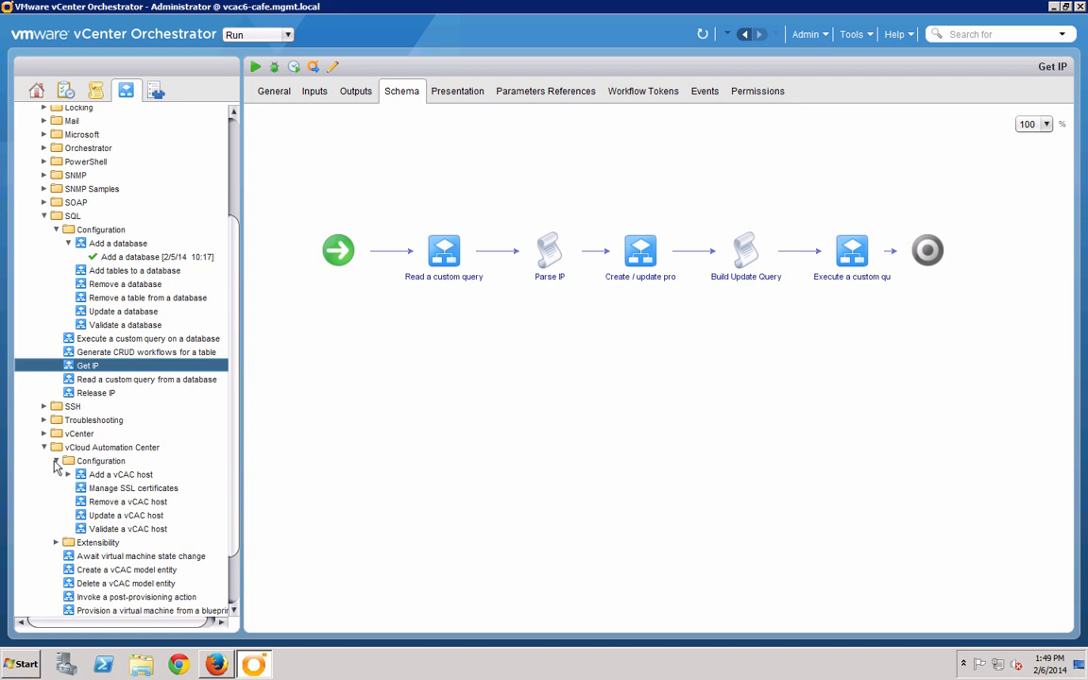
pyautogui.click(68, 474)
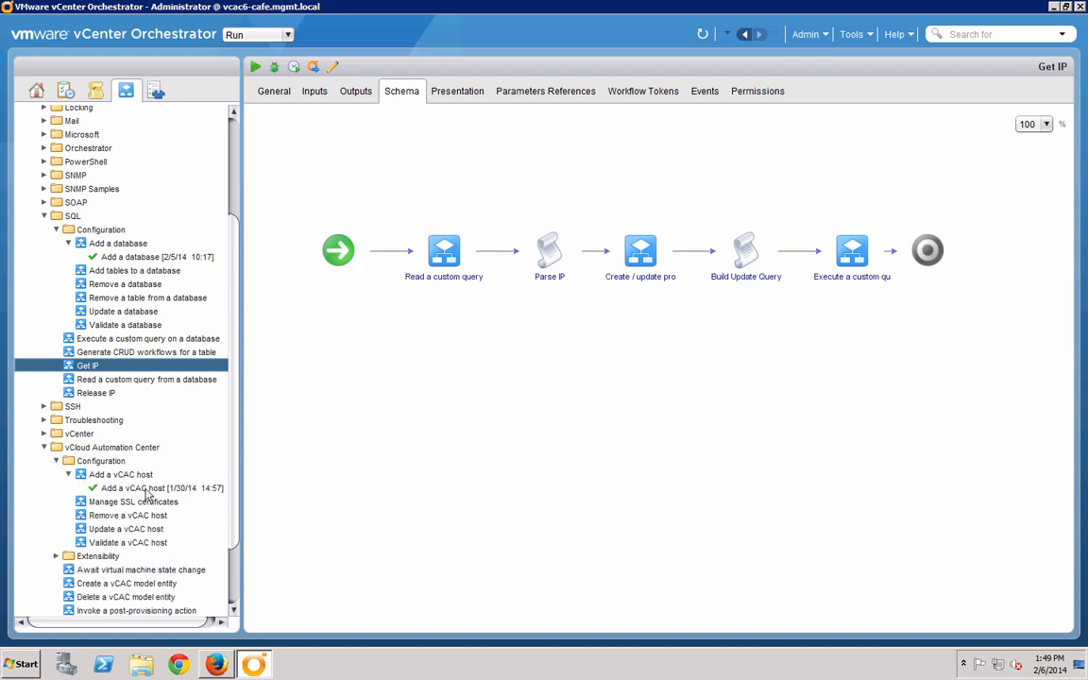
pyautogui.click(161, 487)
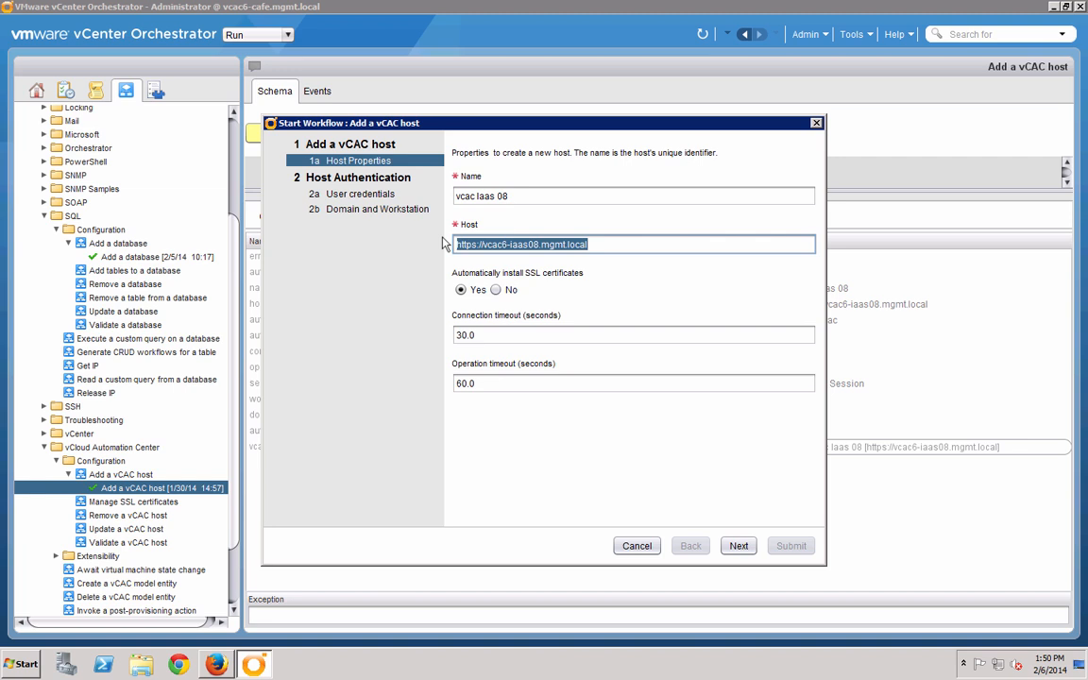
pyautogui.moveTo(544, 298)
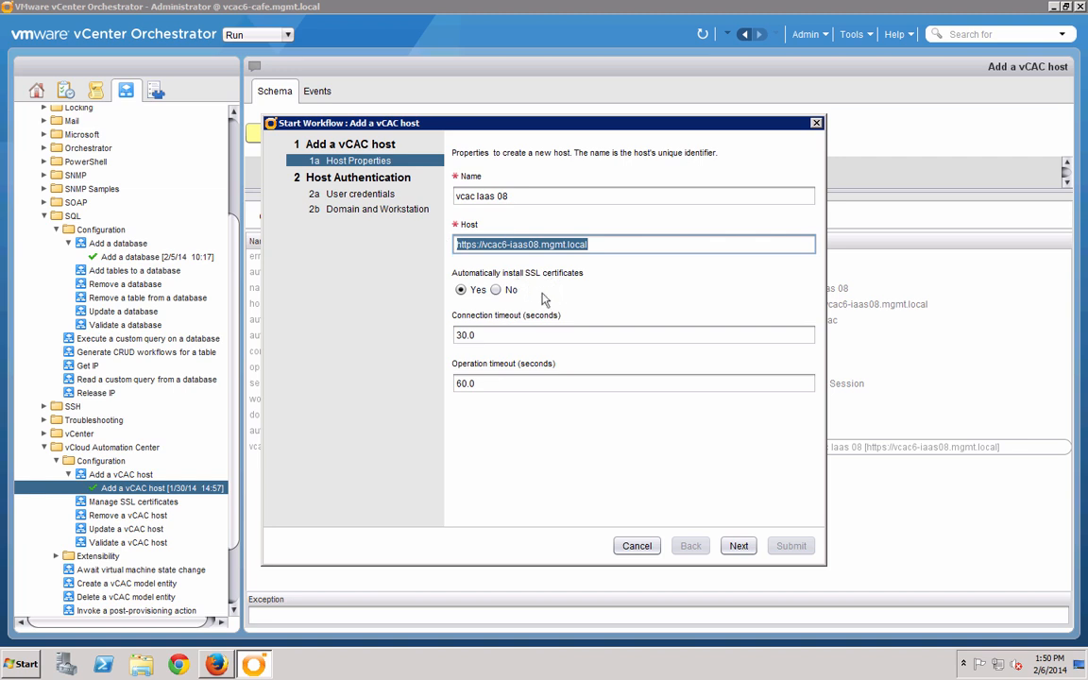
# - Keep shared-session credentials and NTLM domain mgmt, and submit the Add a vCAC host workflow
pyautogui.click(739, 546)
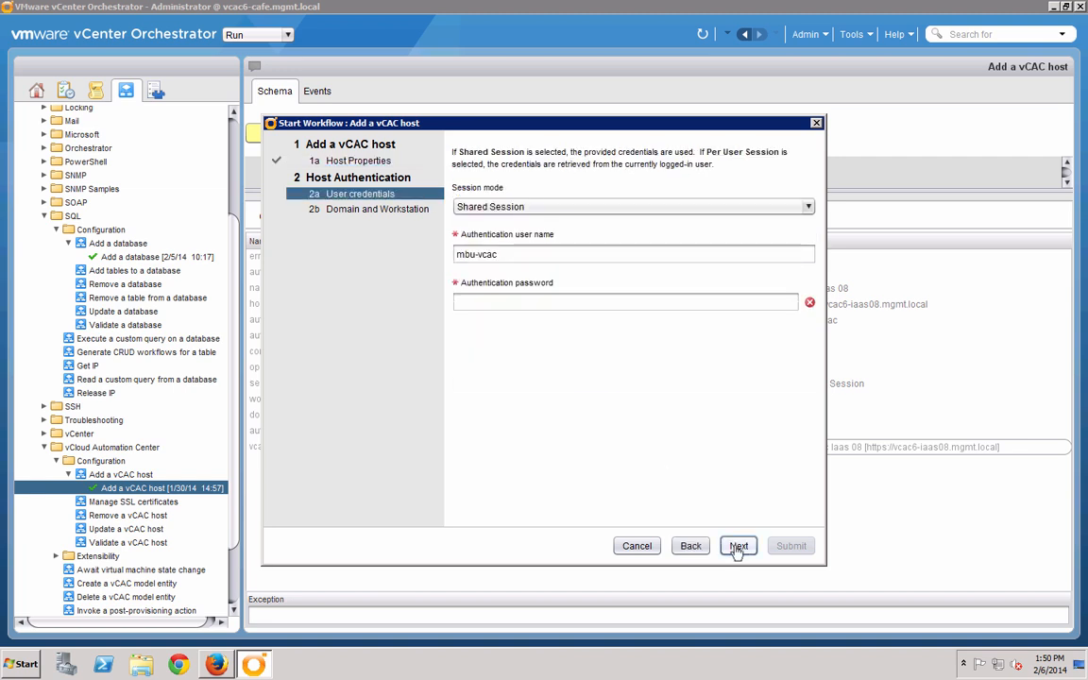
pyautogui.moveTo(523, 253)
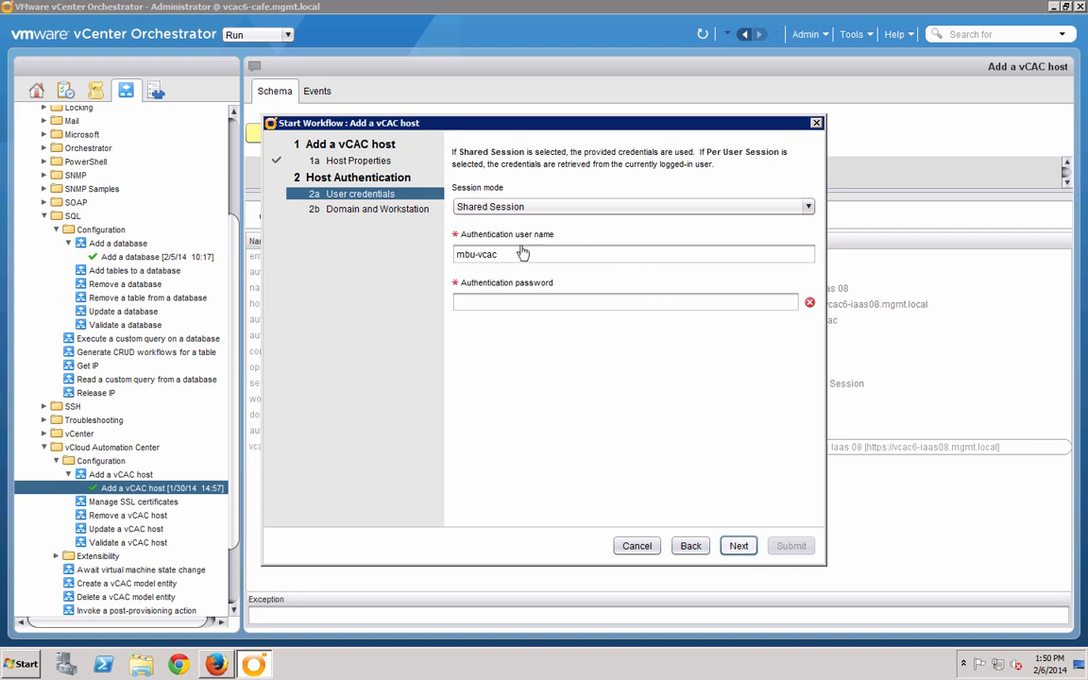
pyautogui.moveTo(521, 257)
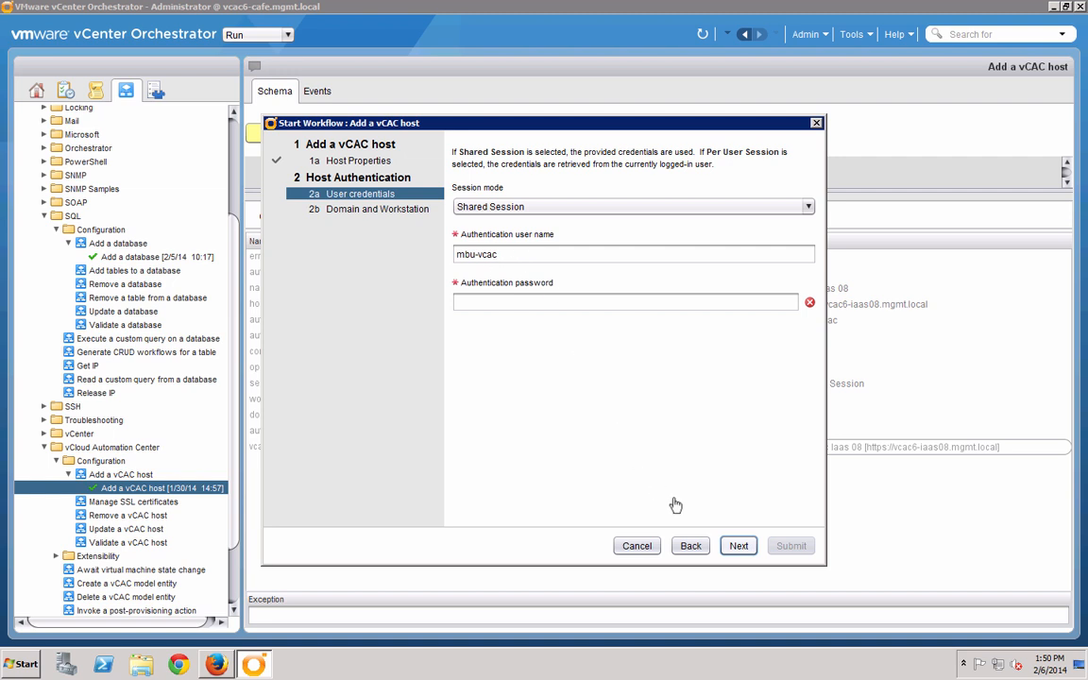
pyautogui.click(739, 545)
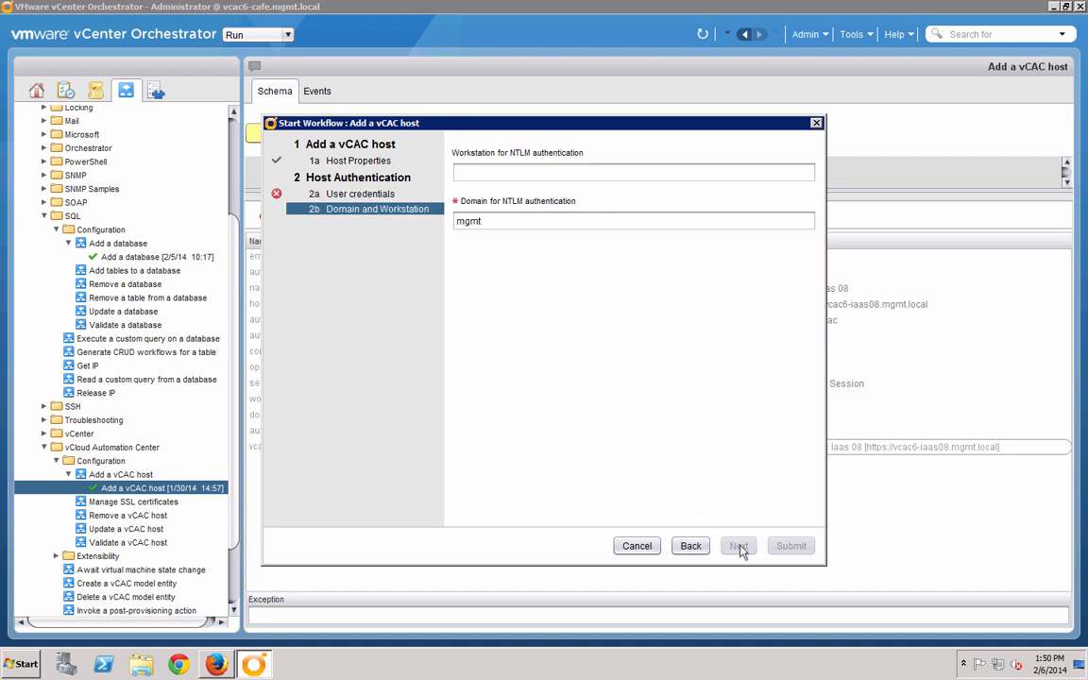
pyautogui.moveTo(699, 434)
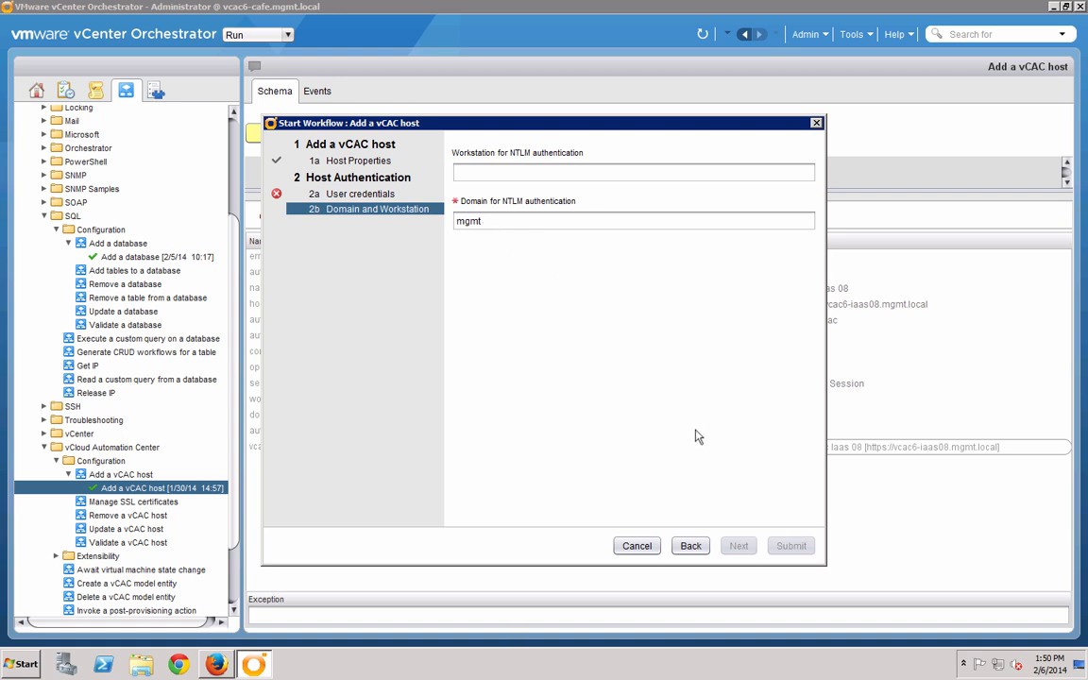
pyautogui.click(789, 544)
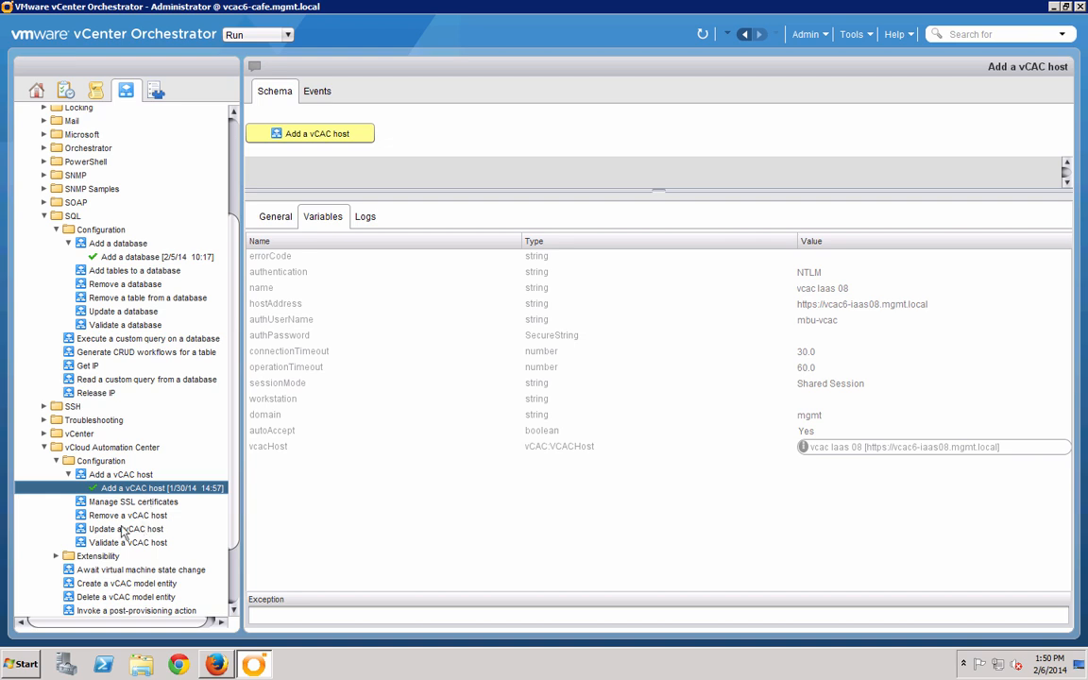
# - Rerun the Install vCO customization workflow from Extensibility > Installation
pyautogui.scroll(-3)
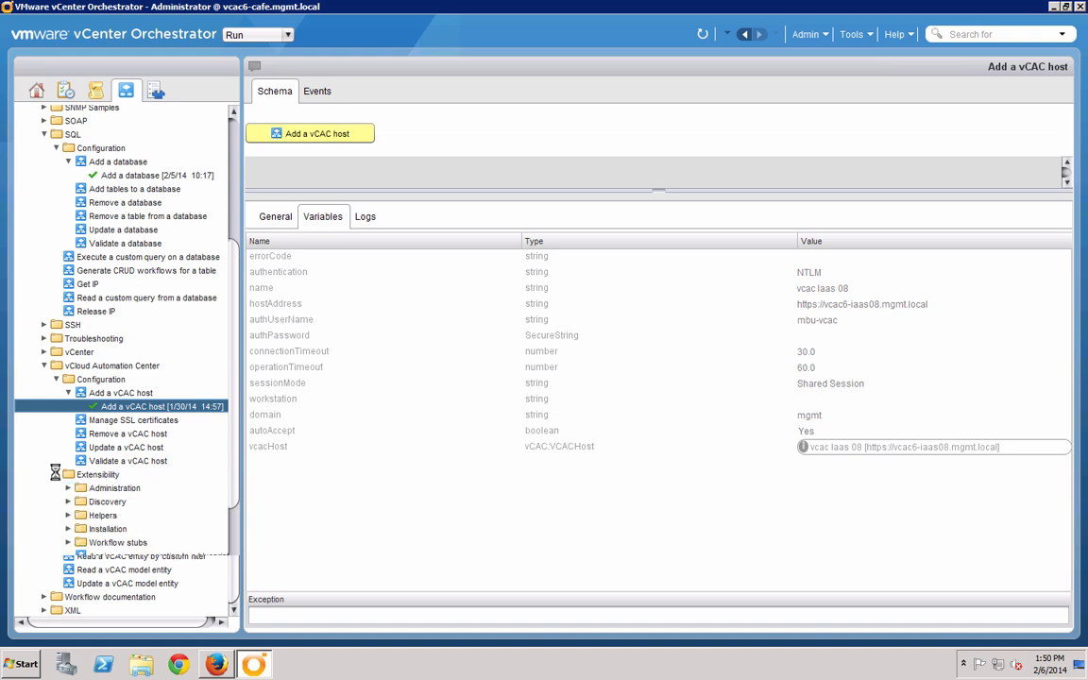
pyautogui.click(68, 528)
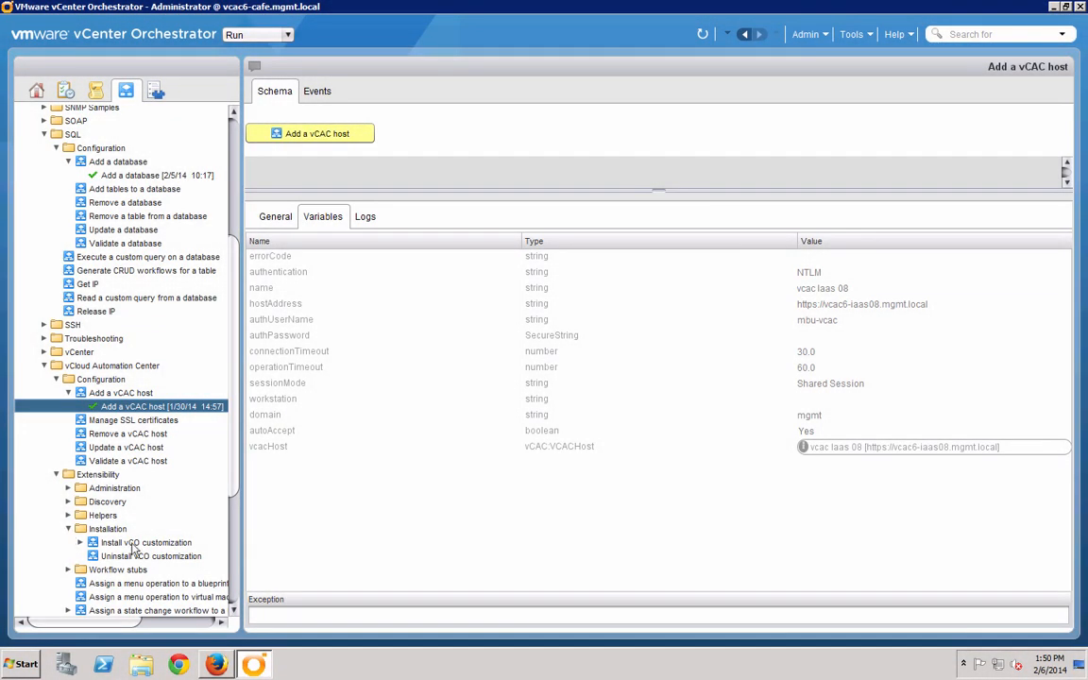
pyautogui.click(79, 542)
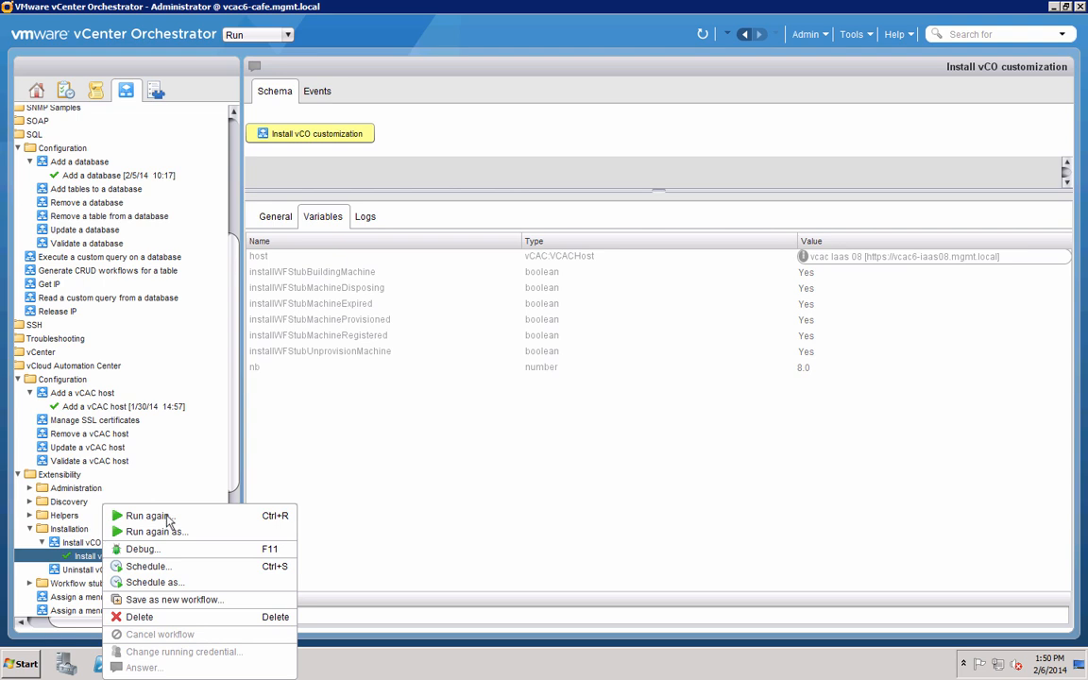
pyautogui.click(155, 531)
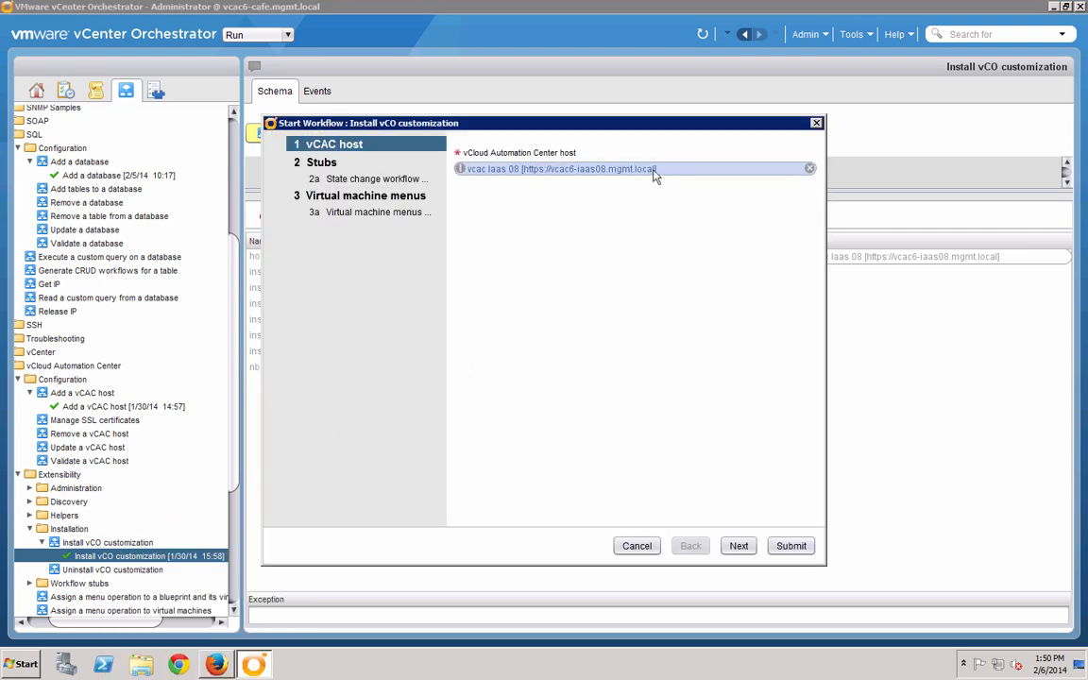
pyautogui.moveTo(570, 177)
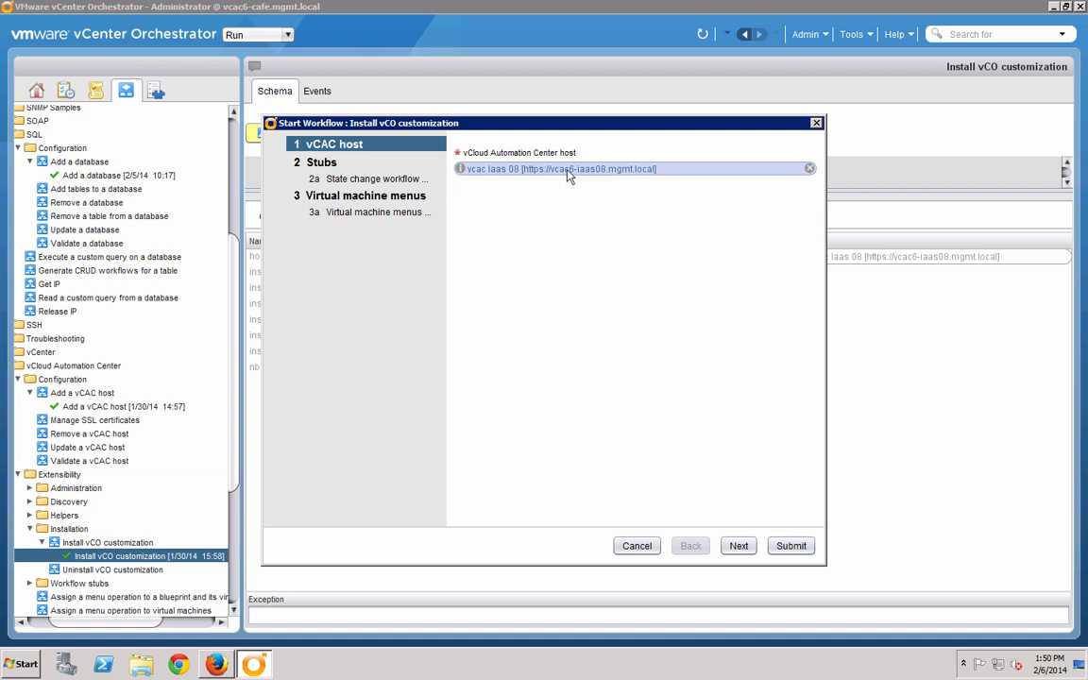
pyautogui.moveTo(733, 535)
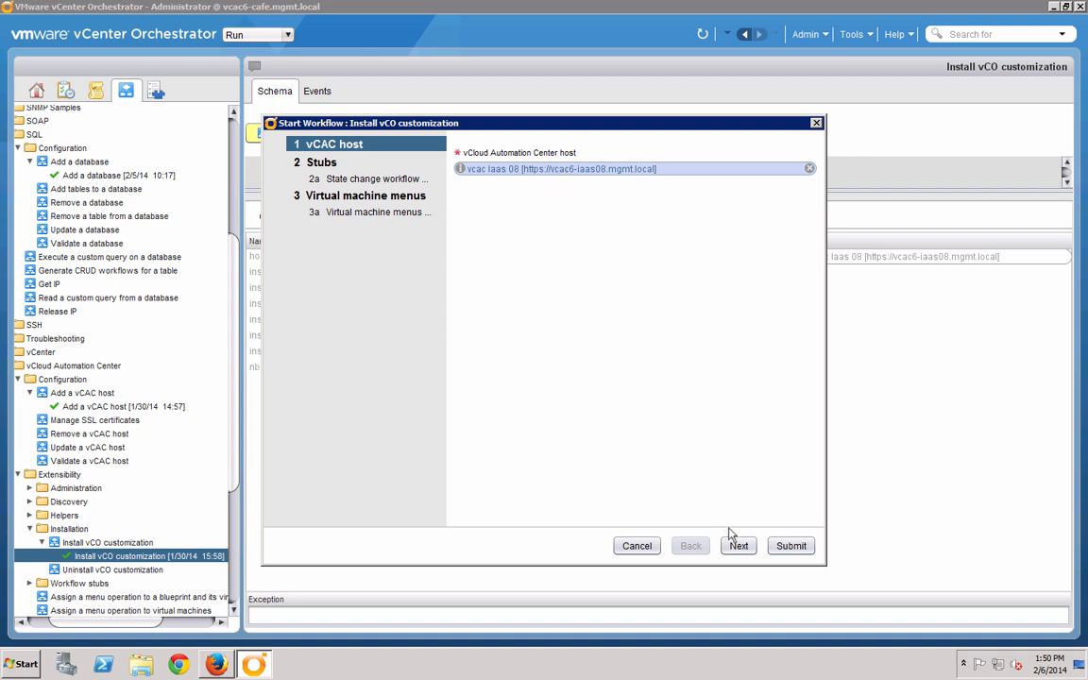
# - Keep all six state change stubs and 8 VM menu operations enabled, and submit the install
pyautogui.click(738, 544)
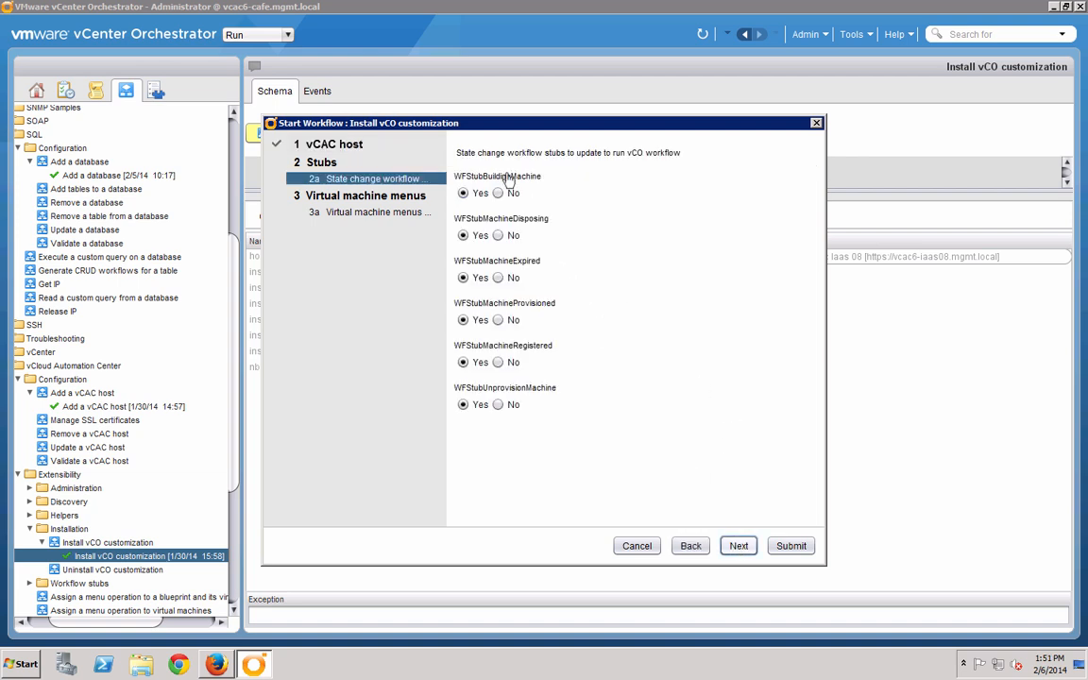
pyautogui.moveTo(498, 471)
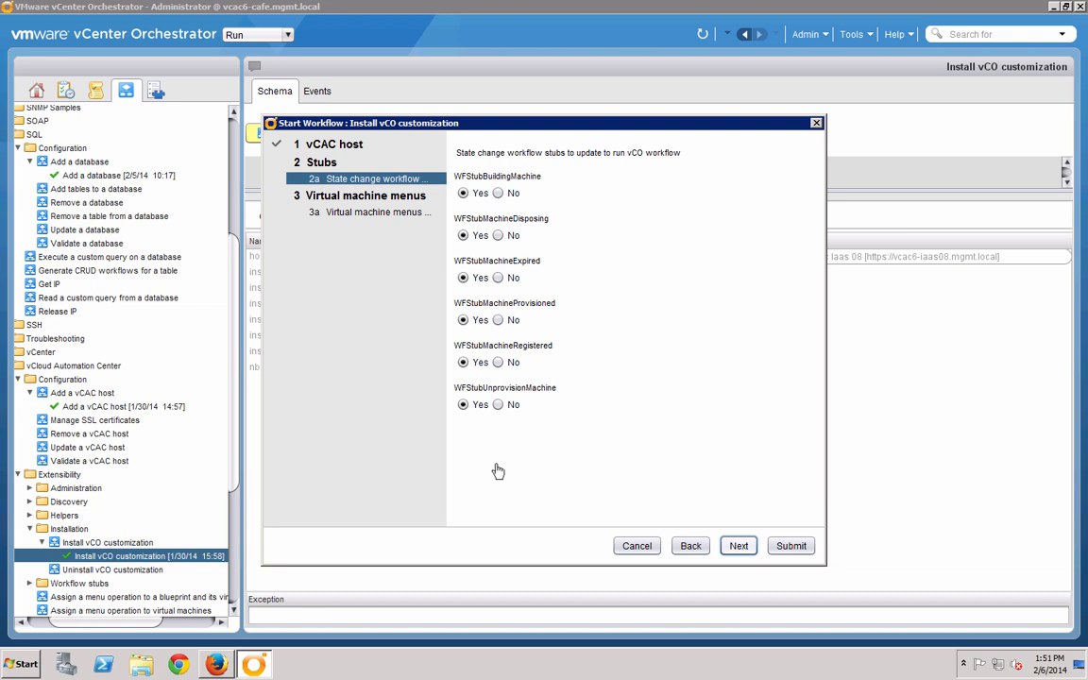
pyautogui.moveTo(499, 159)
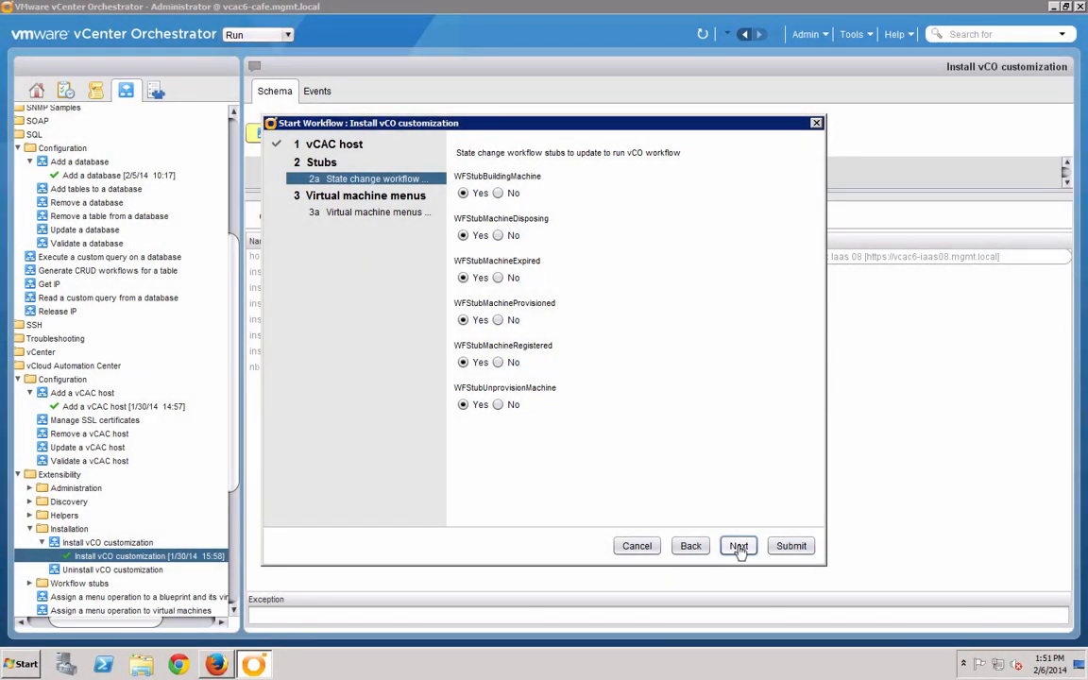
pyautogui.click(737, 544)
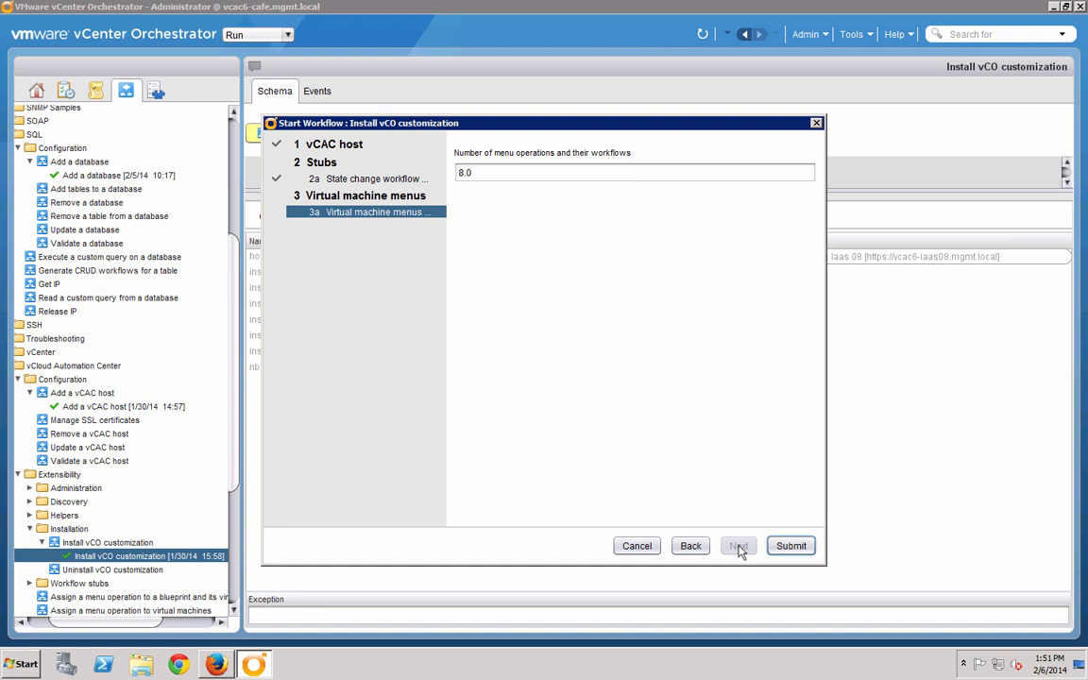
pyautogui.click(790, 544)
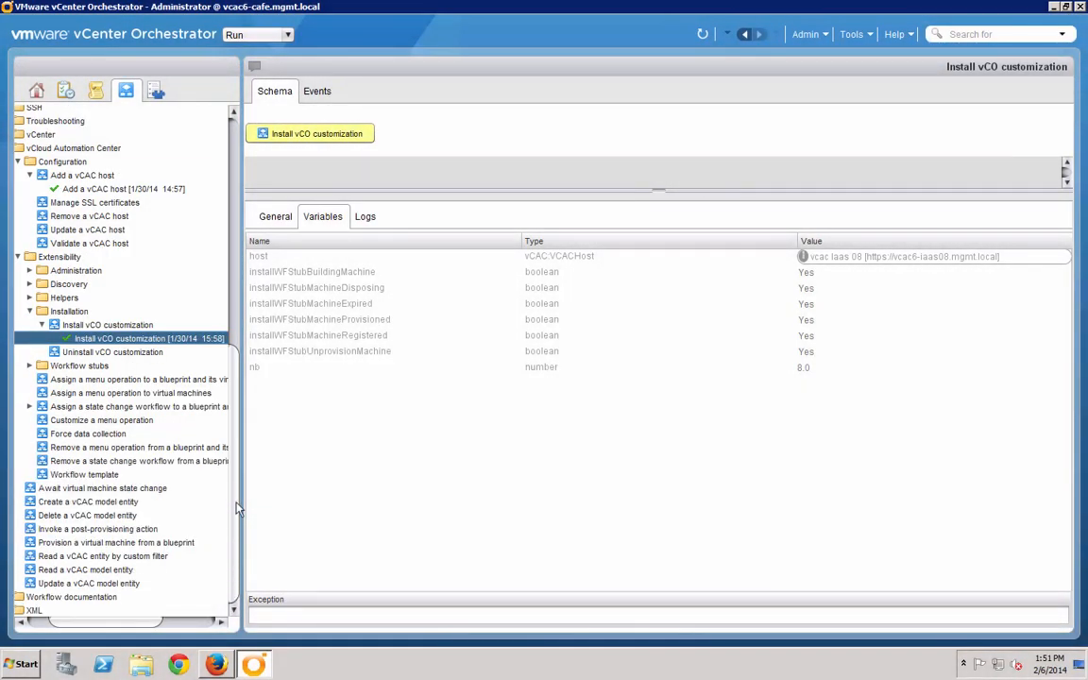
pyautogui.moveTo(78, 414)
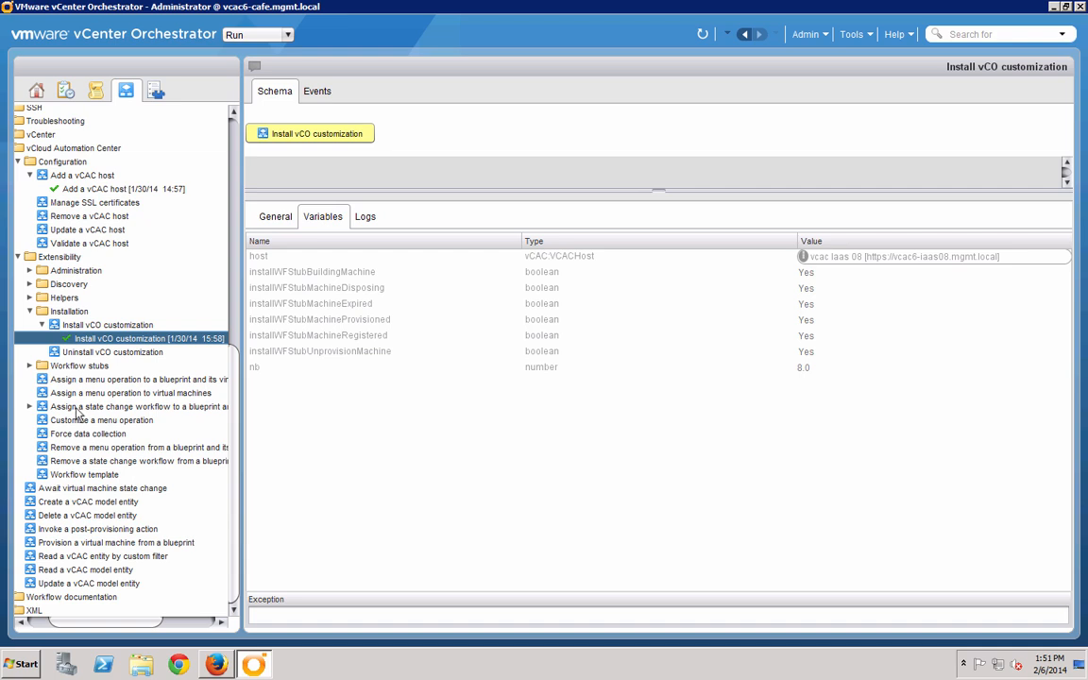
# - Start the 'Assign a state change workflow to a blueprint and its virtual machines' workflow
pyautogui.click(136, 406)
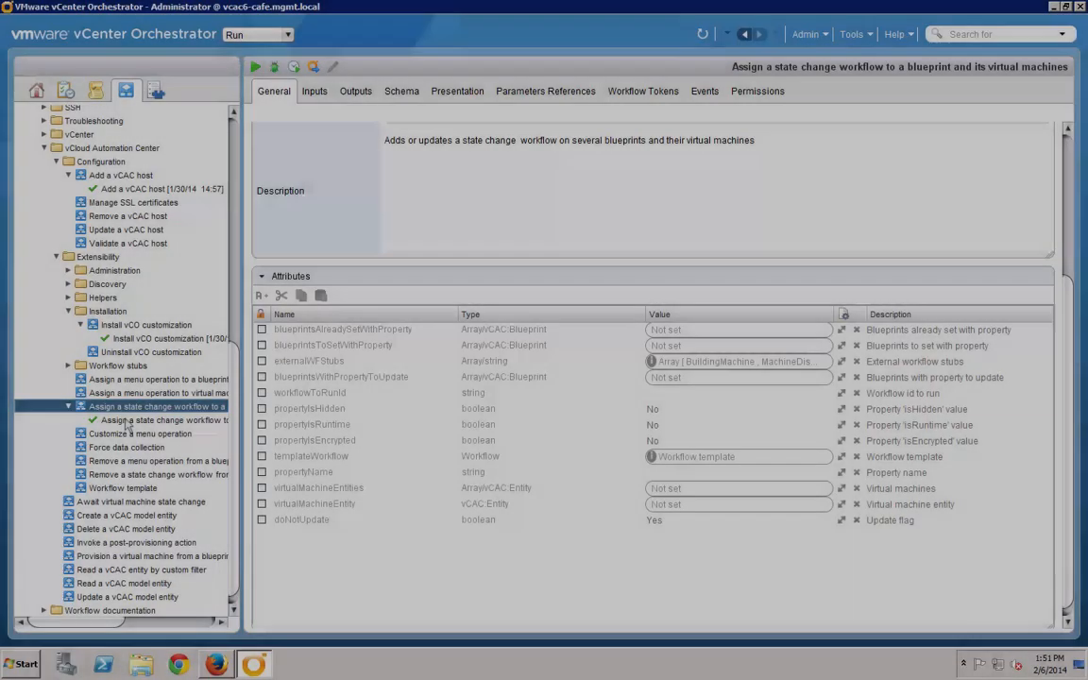
pyautogui.rightClick(123, 406)
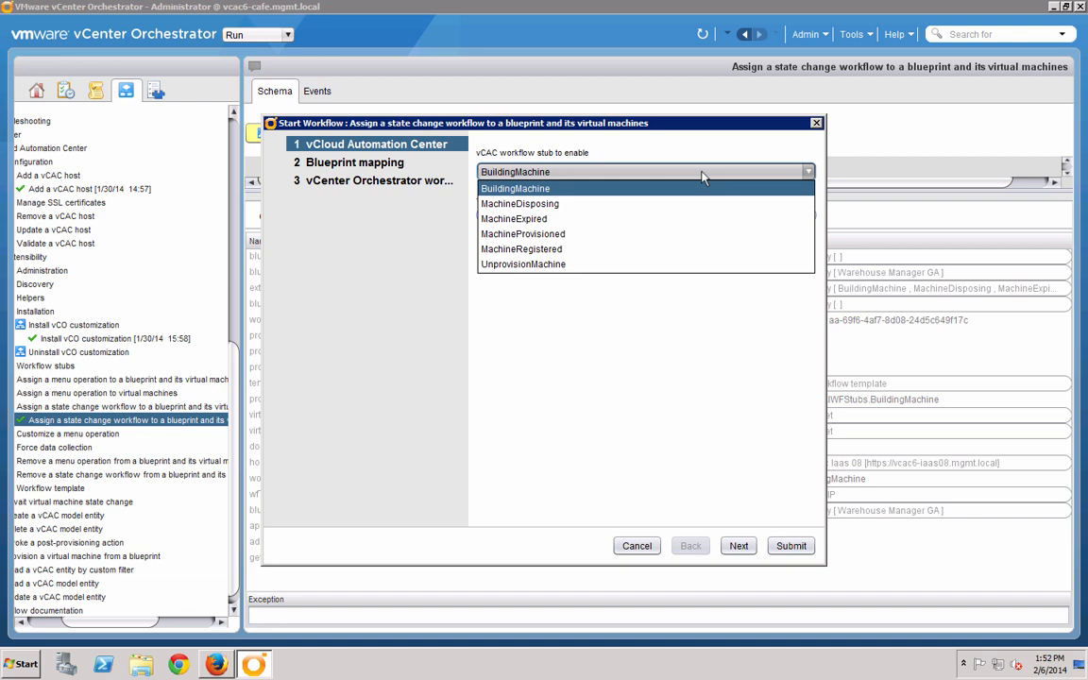
# - Choose BuildingMachine as the stub to enable on vcac iaas 08 and continue to blueprint mapping
pyautogui.click(514, 189)
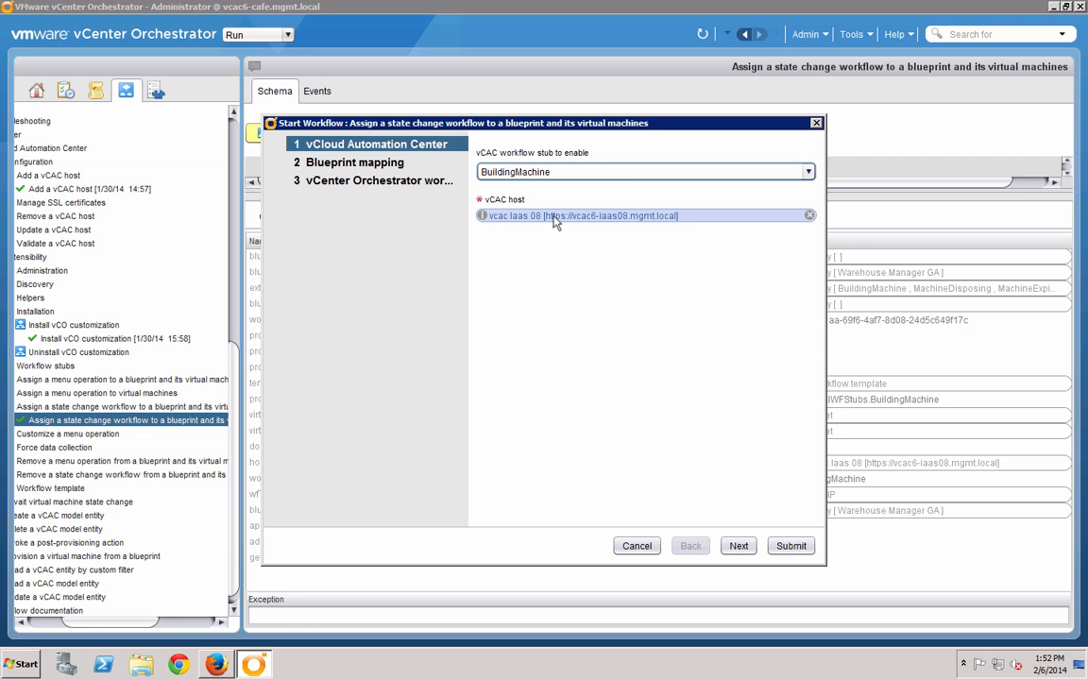
pyautogui.moveTo(741, 557)
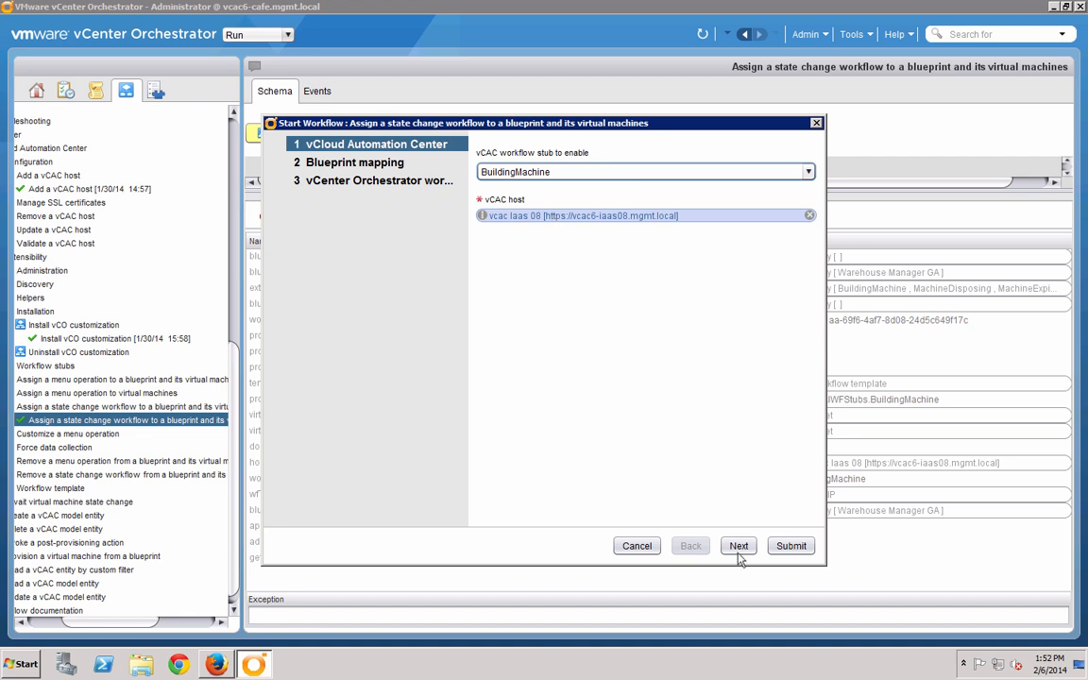
pyautogui.click(739, 543)
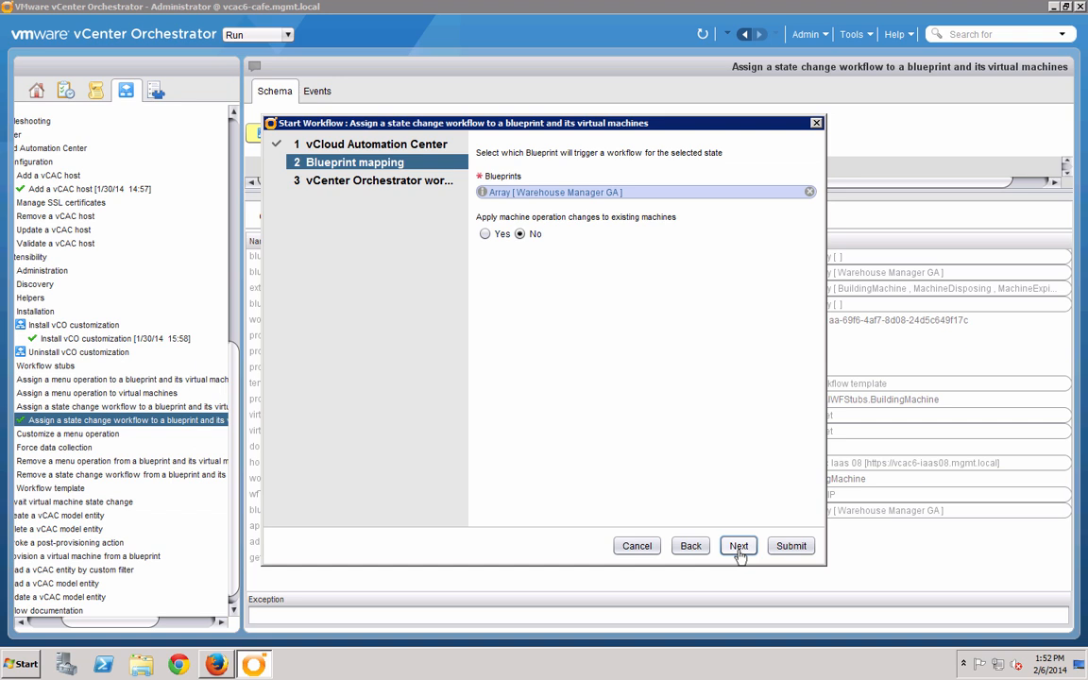
pyautogui.moveTo(740, 547)
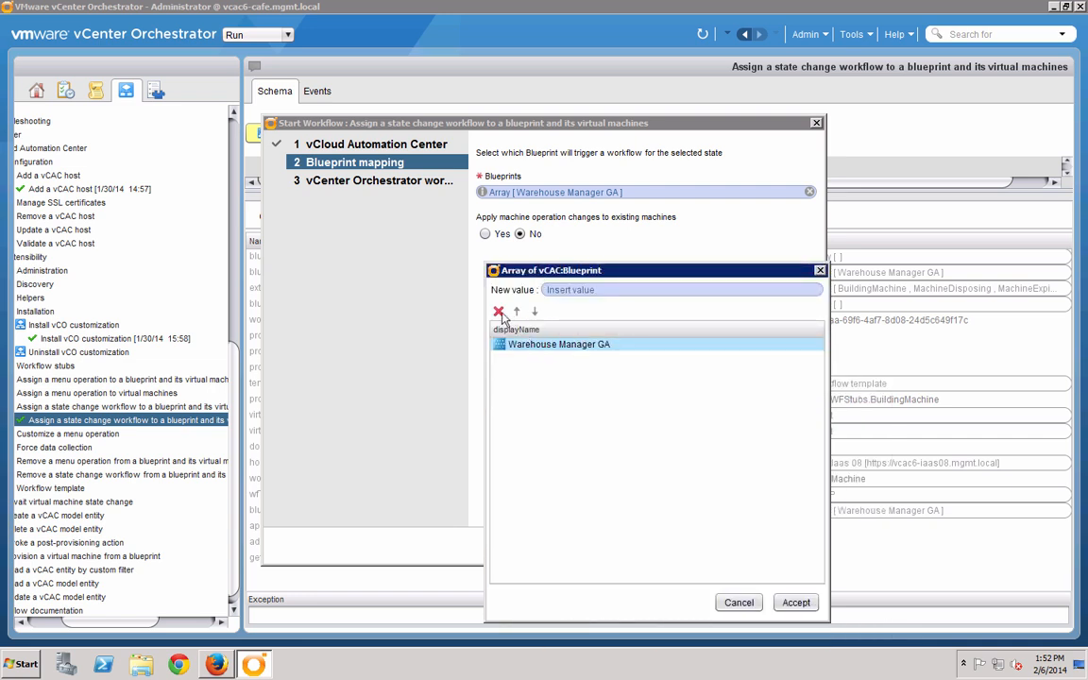
# - Select Warehouse Manager GA from the vCAC host's blueprints and continue to workflow selection
pyautogui.click(498, 314)
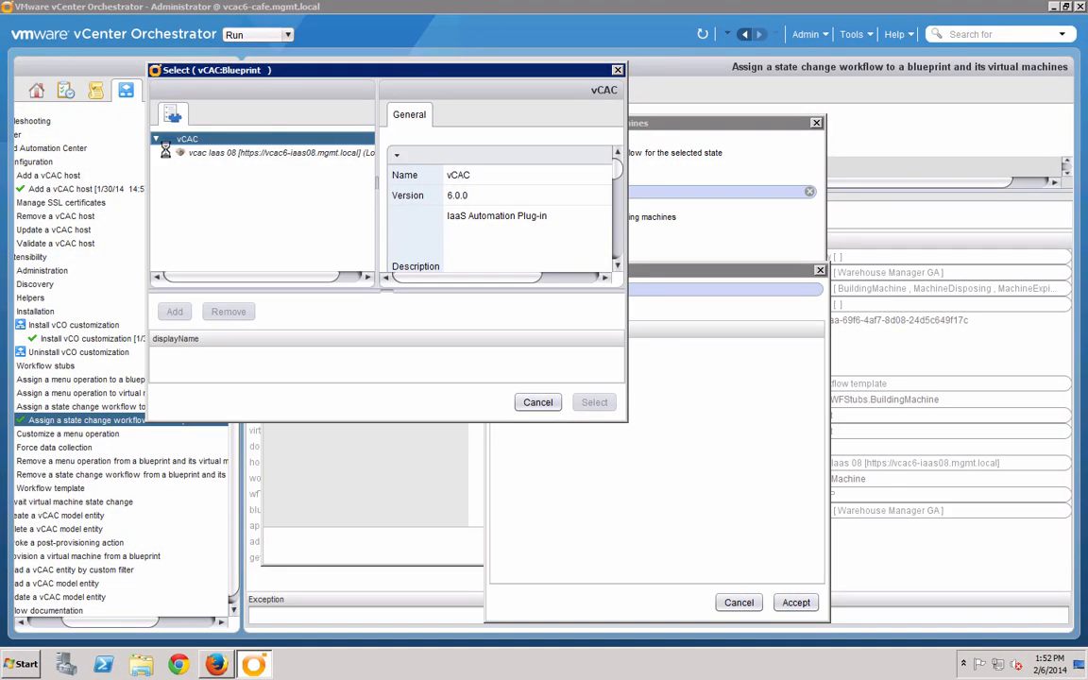
pyautogui.click(166, 151)
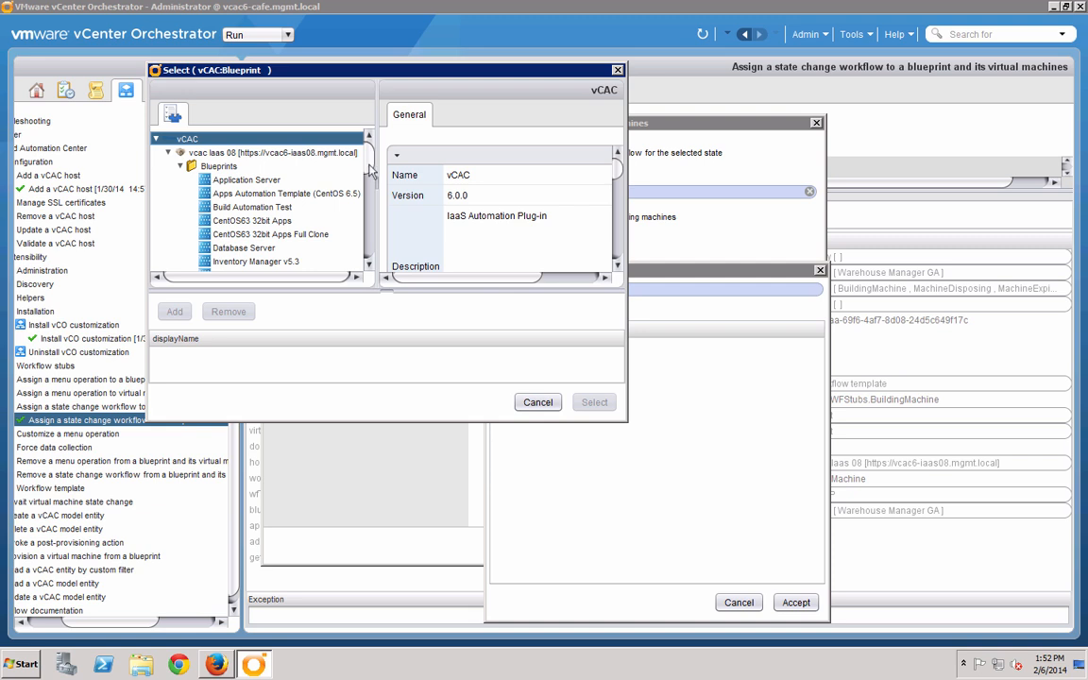
pyautogui.scroll(-3)
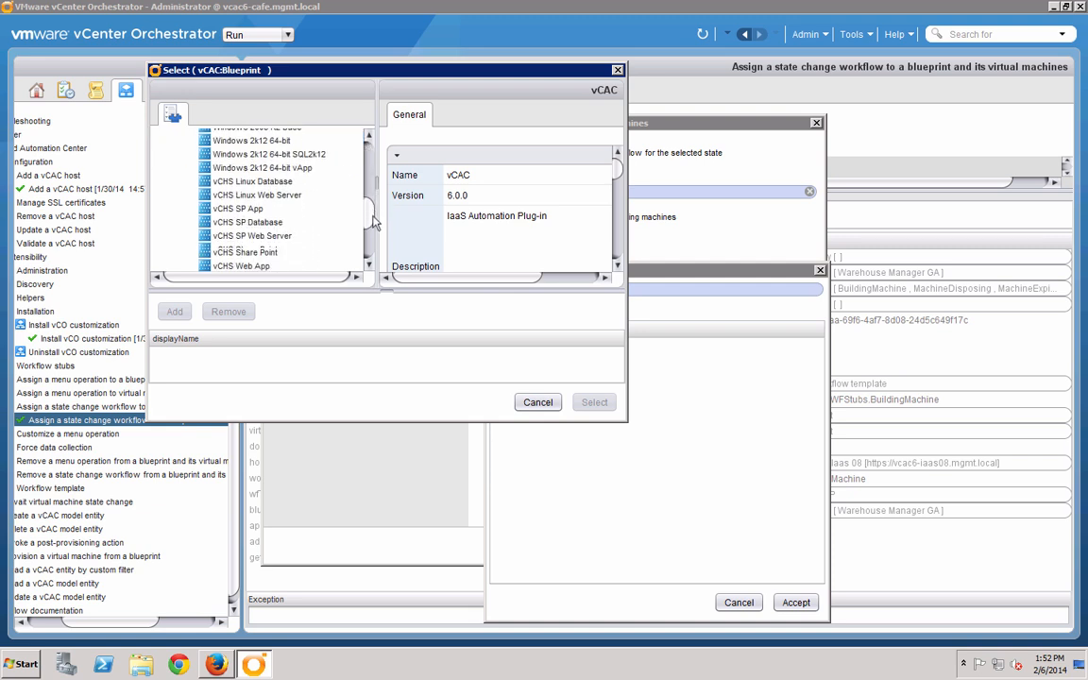
pyautogui.scroll(3)
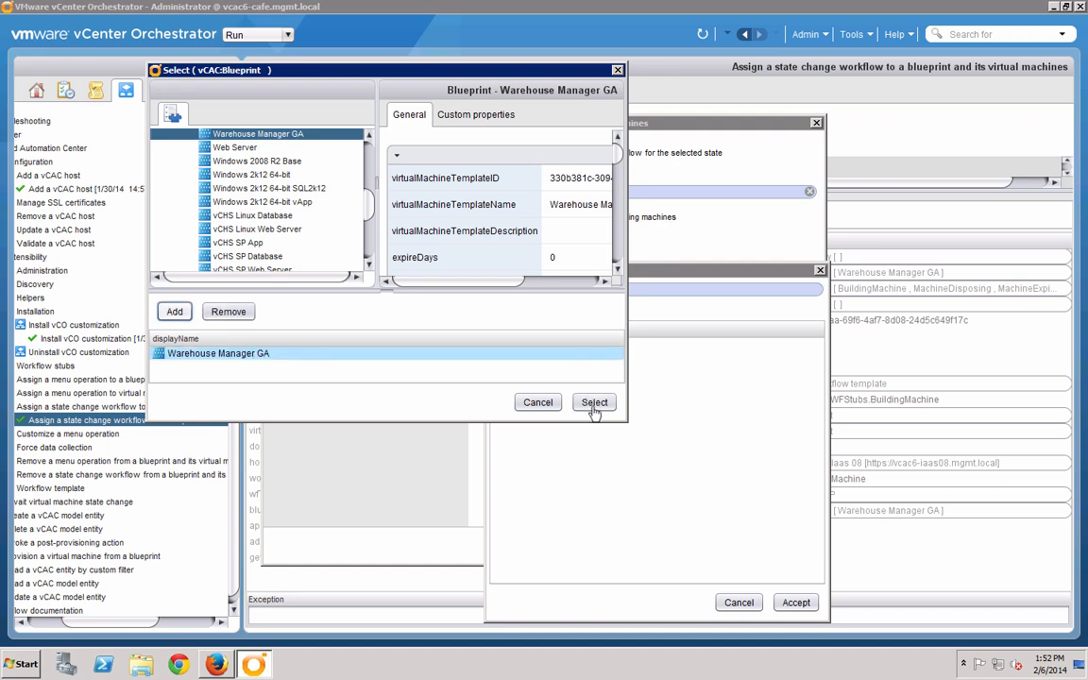
pyautogui.click(593, 400)
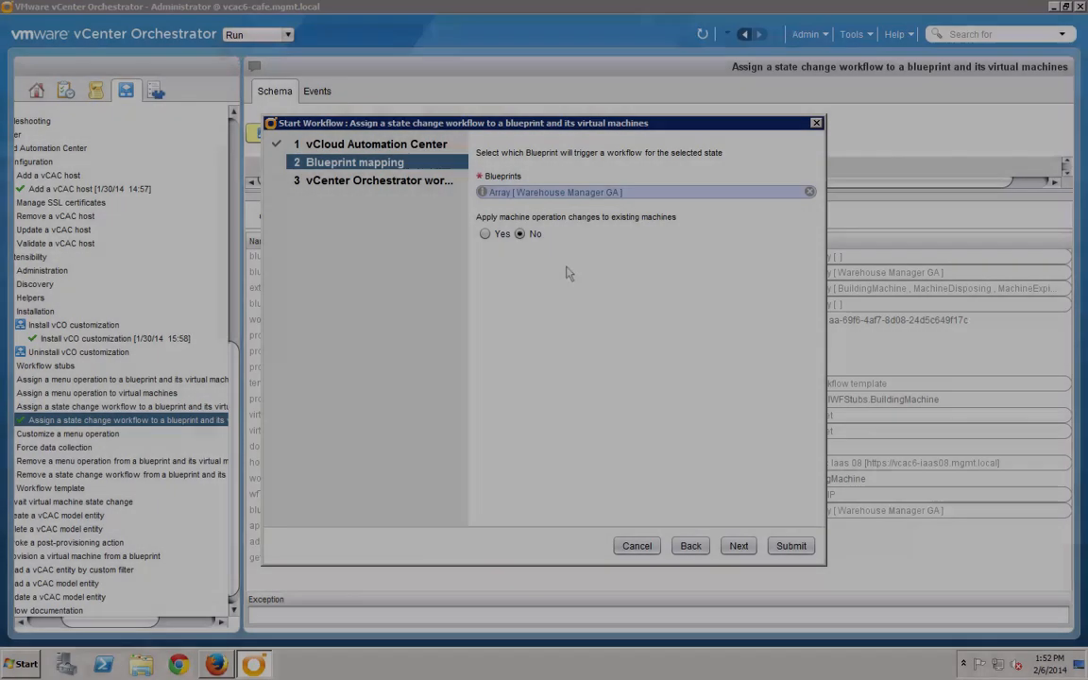
pyautogui.moveTo(559, 226)
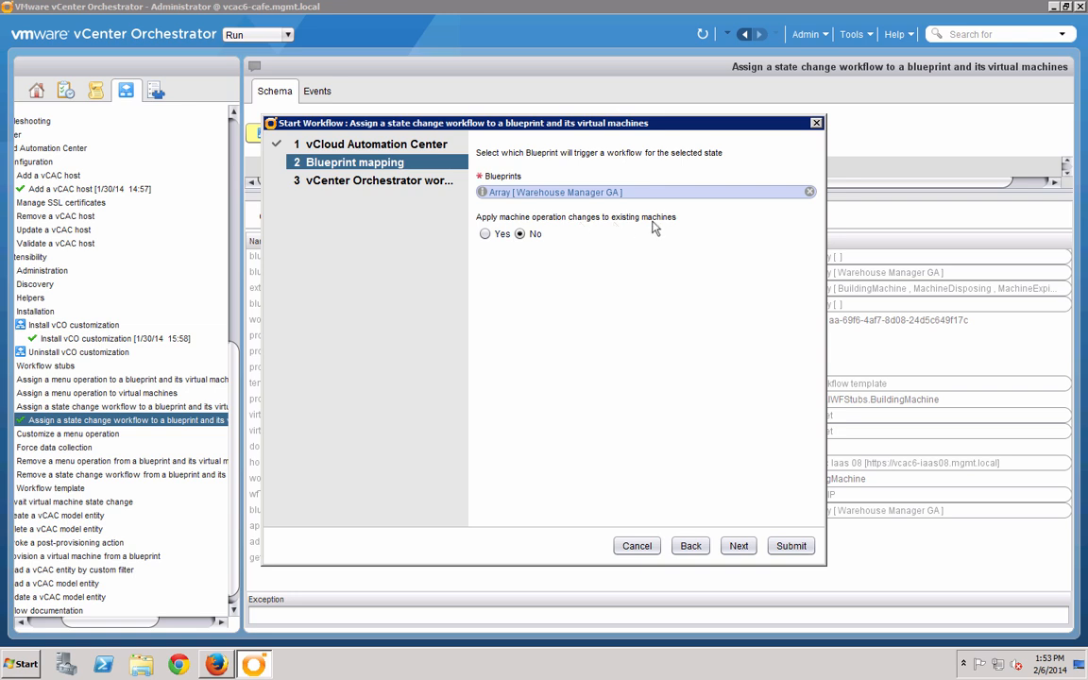
pyautogui.moveTo(726, 487)
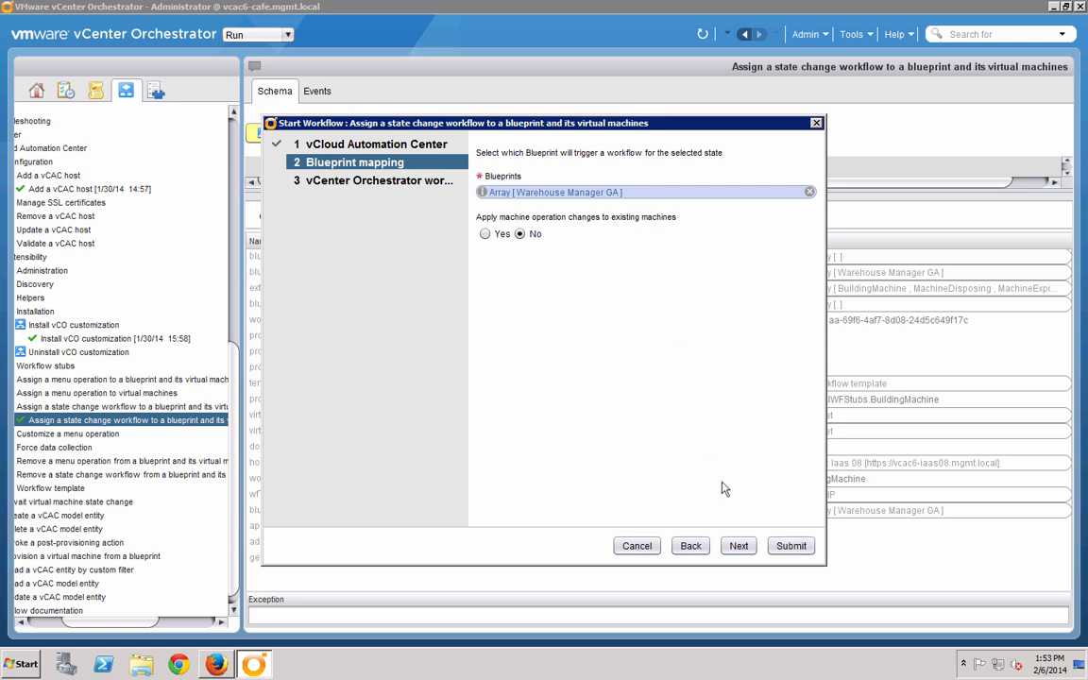
pyautogui.click(738, 544)
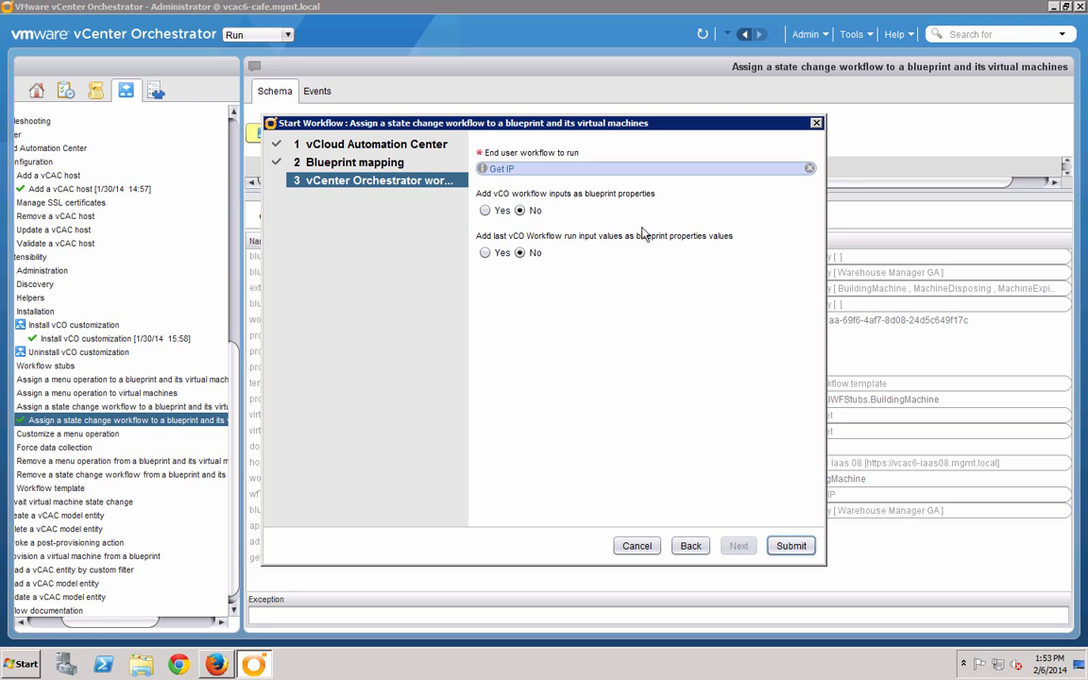
pyautogui.moveTo(506, 177)
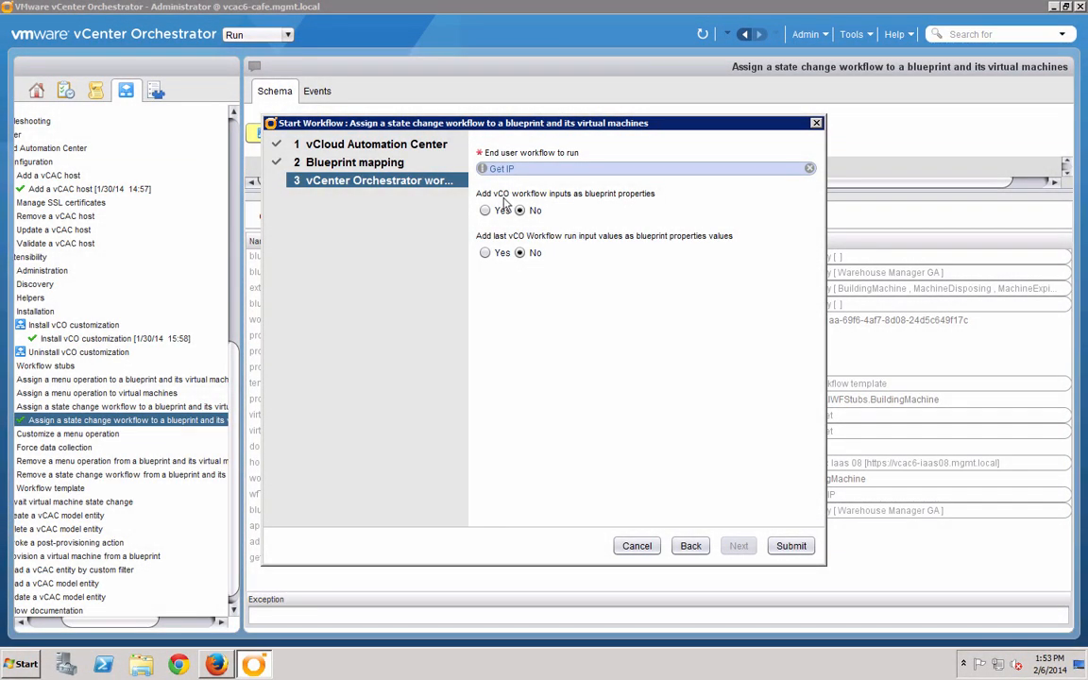
pyautogui.moveTo(559, 204)
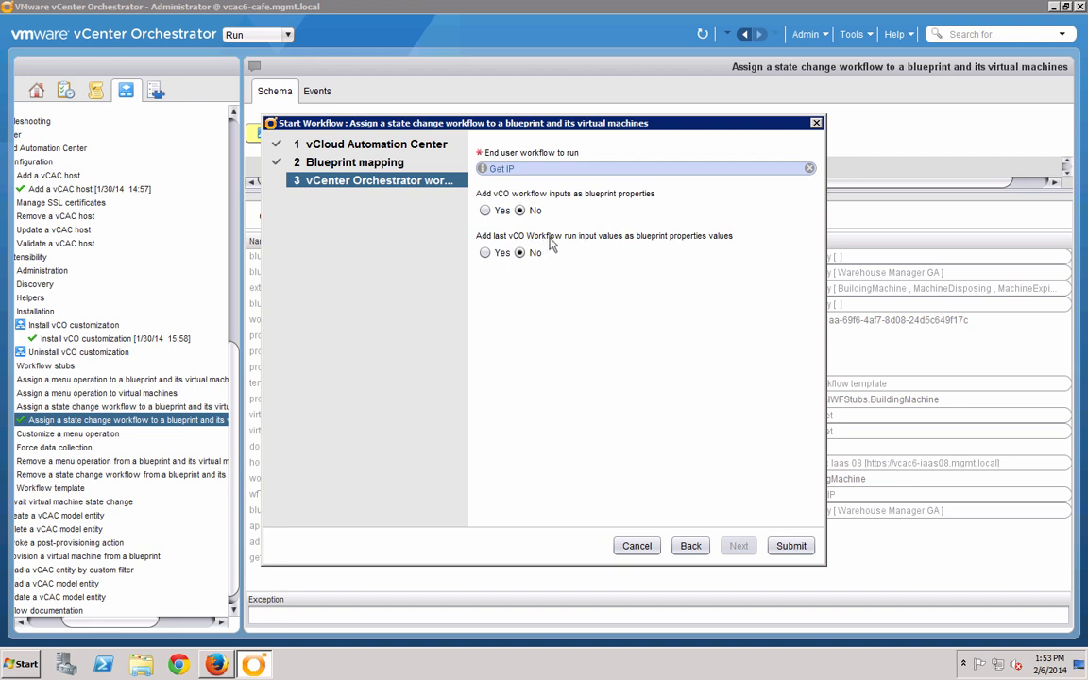
pyautogui.moveTo(616, 246)
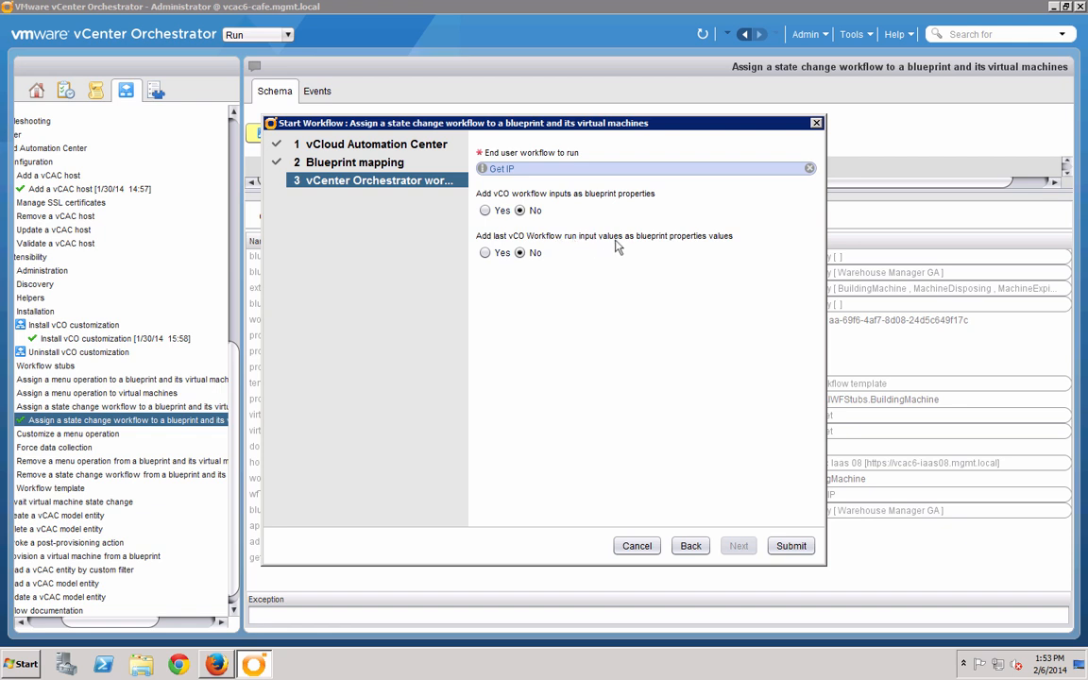
pyautogui.moveTo(563, 261)
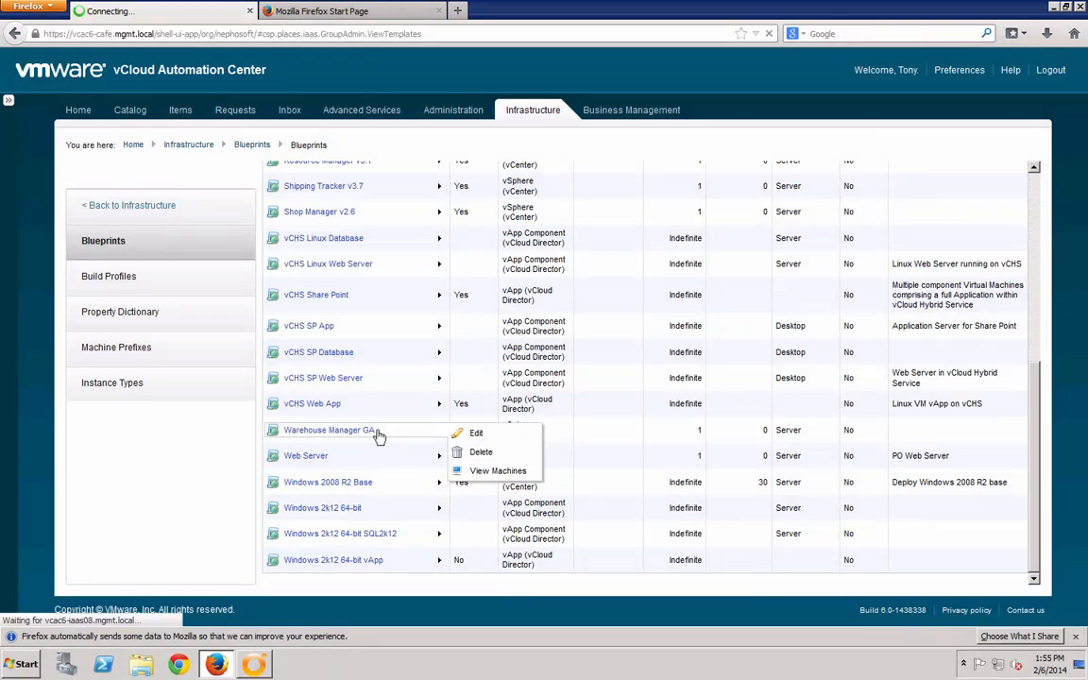
# - Inspect the ExternalWFStubs.BuildingMachine property on Warehouse Manager GA, then cancel the edit
pyautogui.click(476, 432)
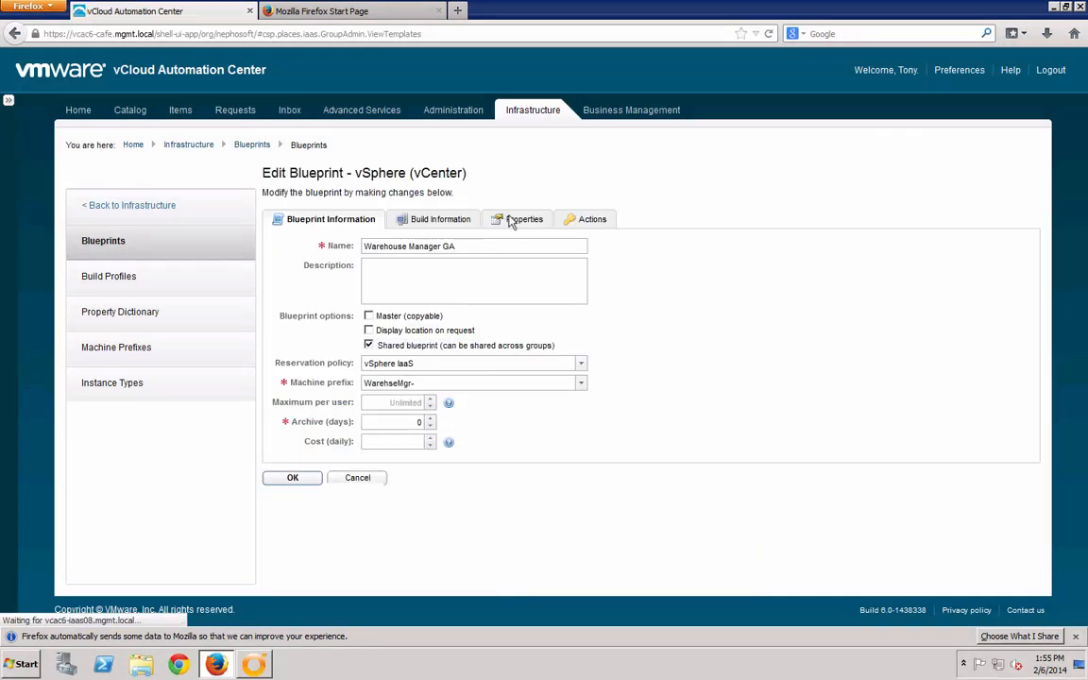
pyautogui.click(517, 219)
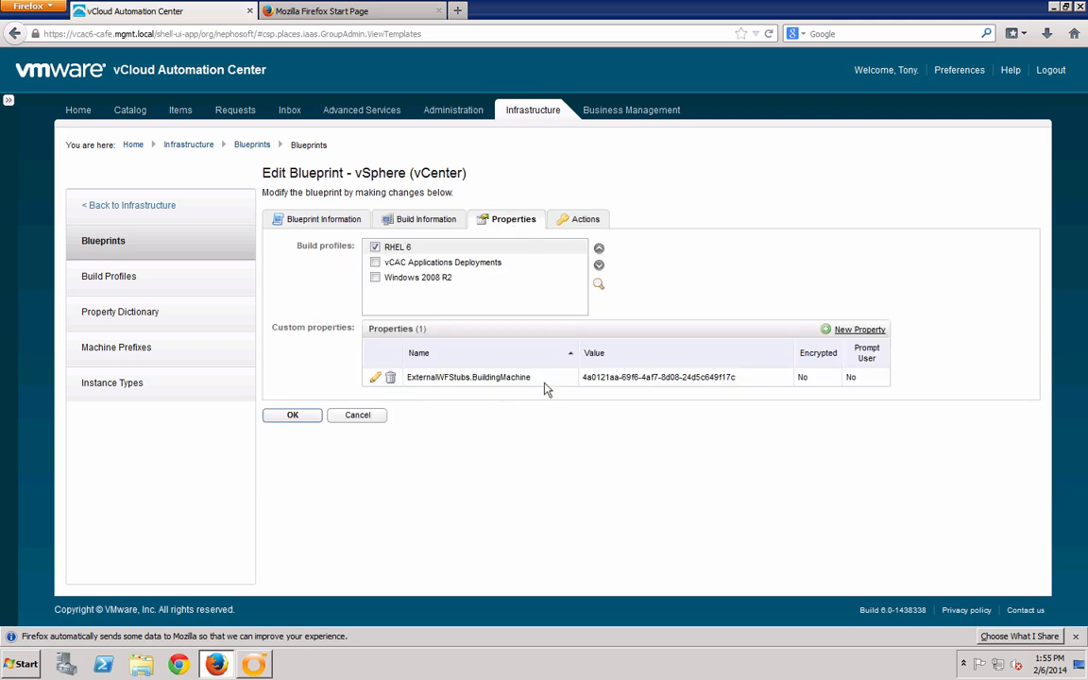
pyautogui.doubleClick(469, 377)
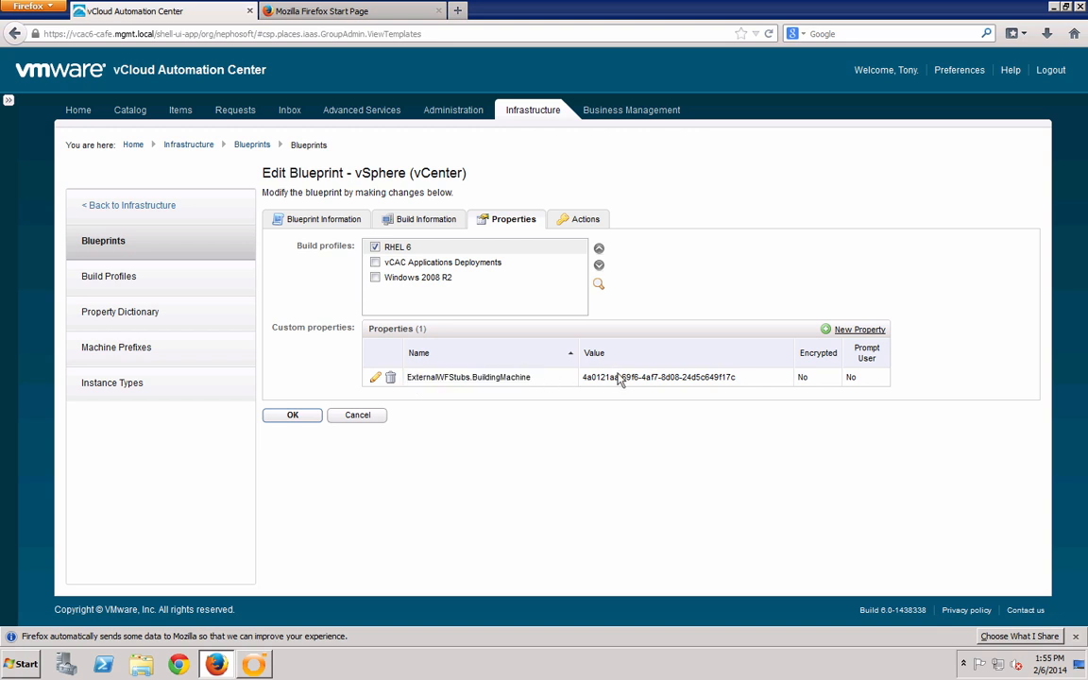
pyautogui.click(129, 109)
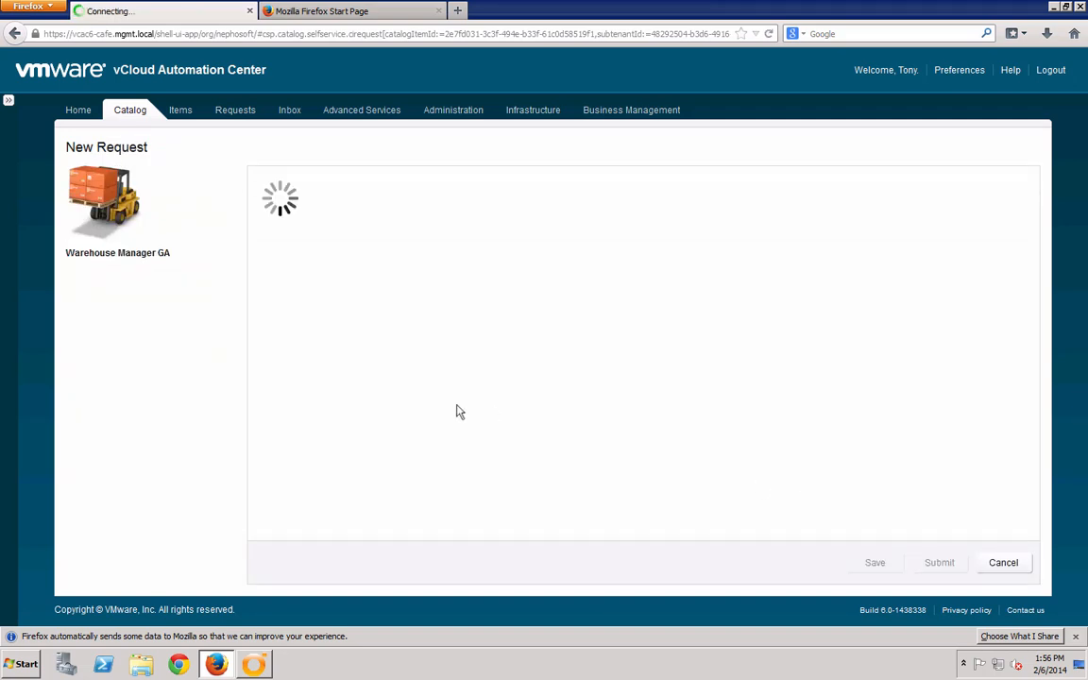
# - Submit the Warehouse Manager GA request, check the Requests list, and return to Orchestrator
pyautogui.click(938, 563)
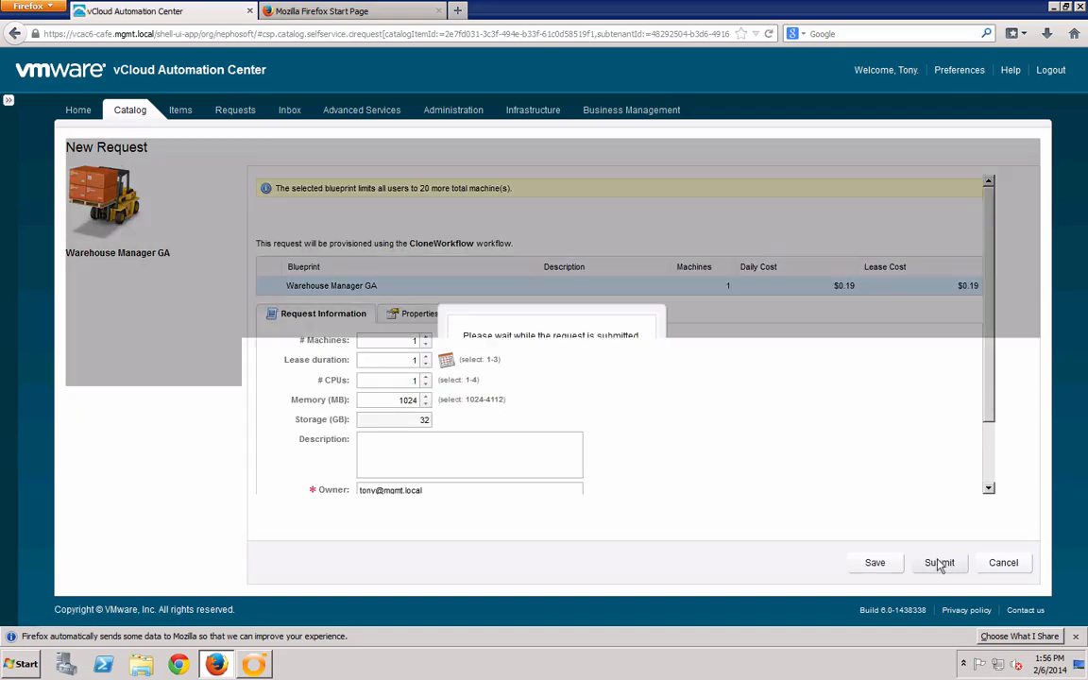
pyautogui.click(938, 562)
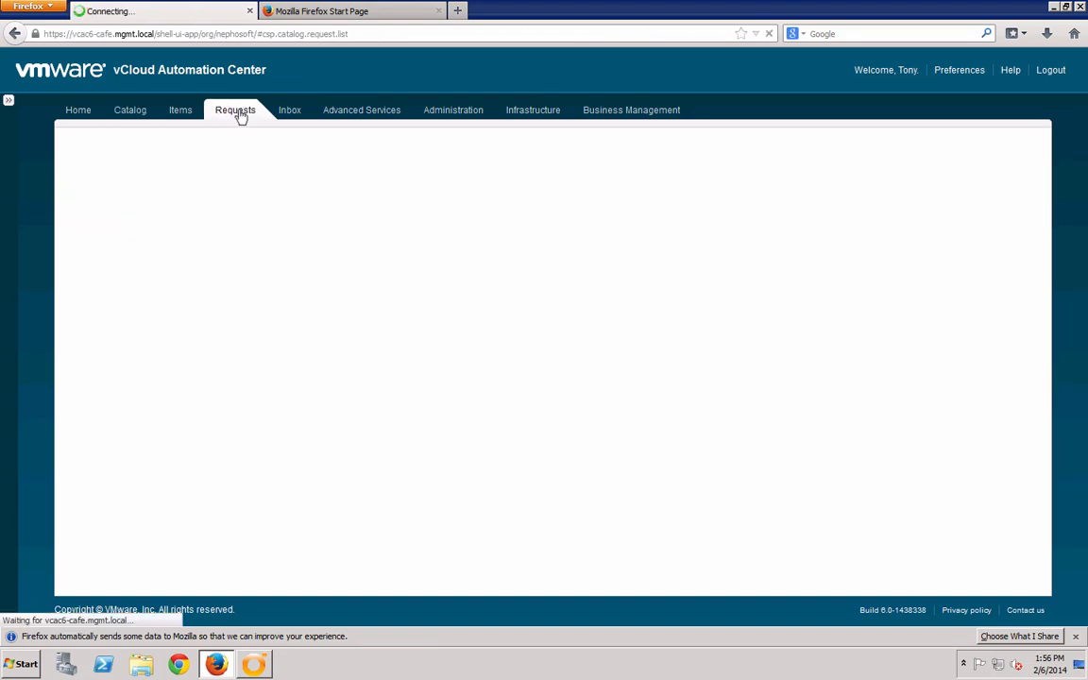
pyautogui.click(253, 665)
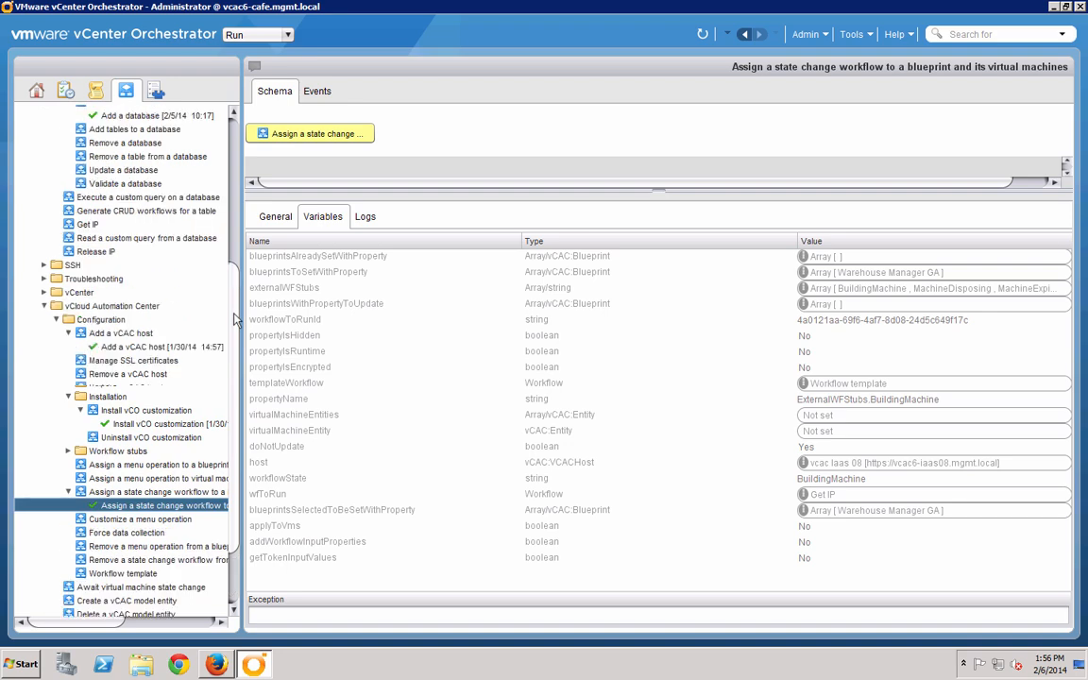
# - Switch from the finished workflow run back to the vCAC browser window
pyautogui.click(87, 223)
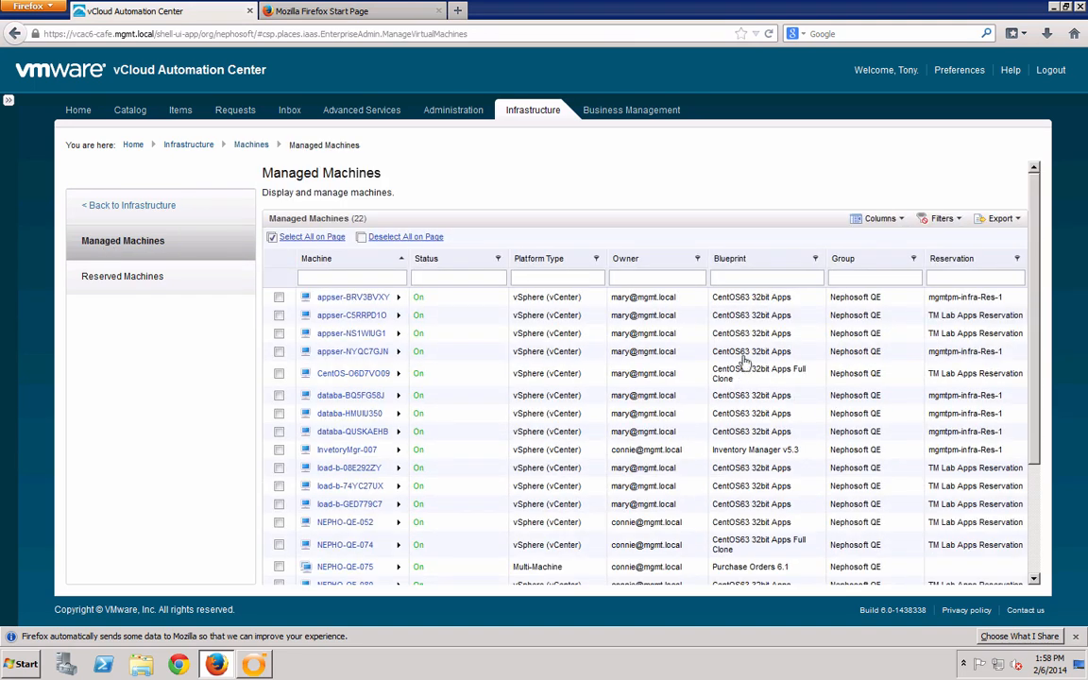
# - Verify WarehseMgr-006's network IP 192.168.110.40 against its in-use row in the SQL dbo.IP table
pyautogui.scroll(-3)
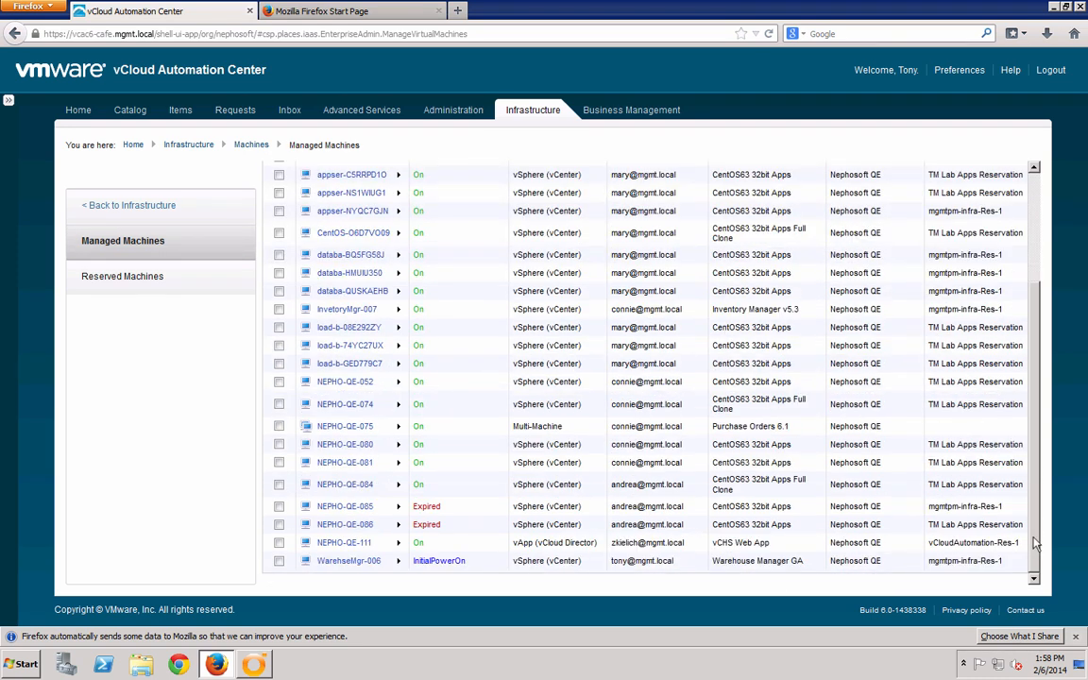
pyautogui.click(348, 559)
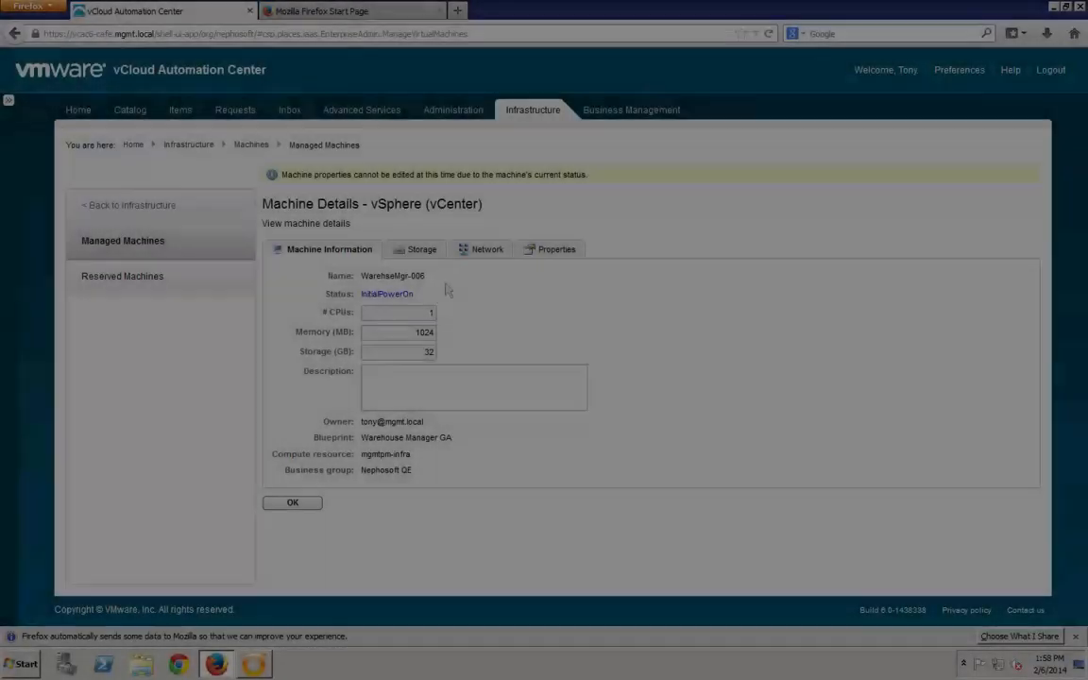
pyautogui.click(476, 250)
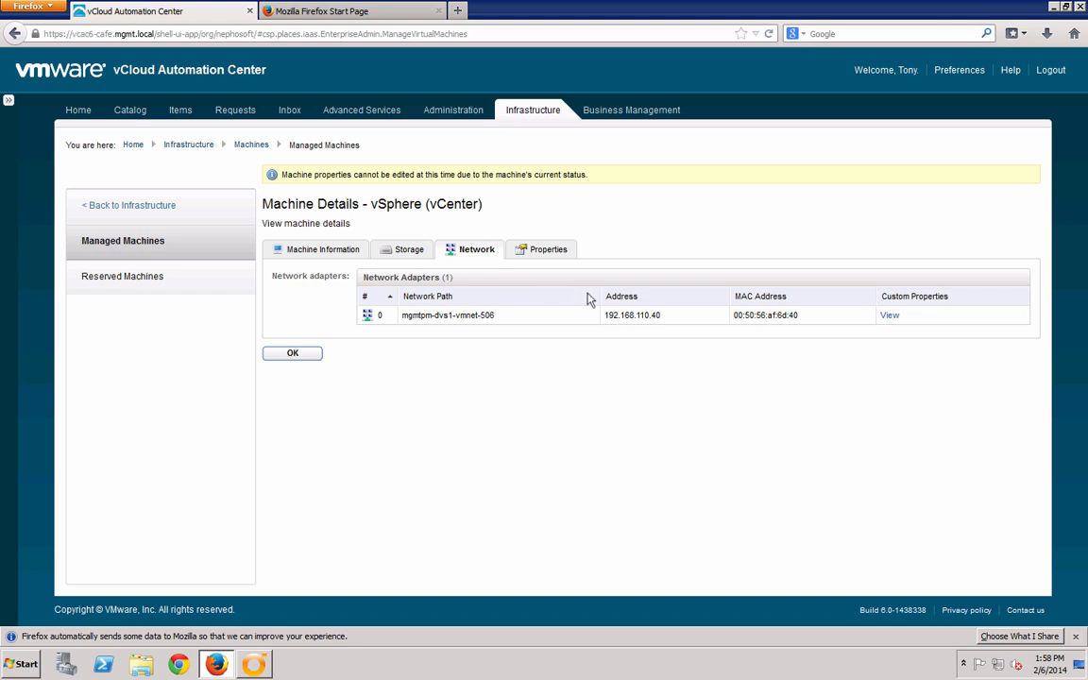
pyautogui.doubleClick(630, 314)
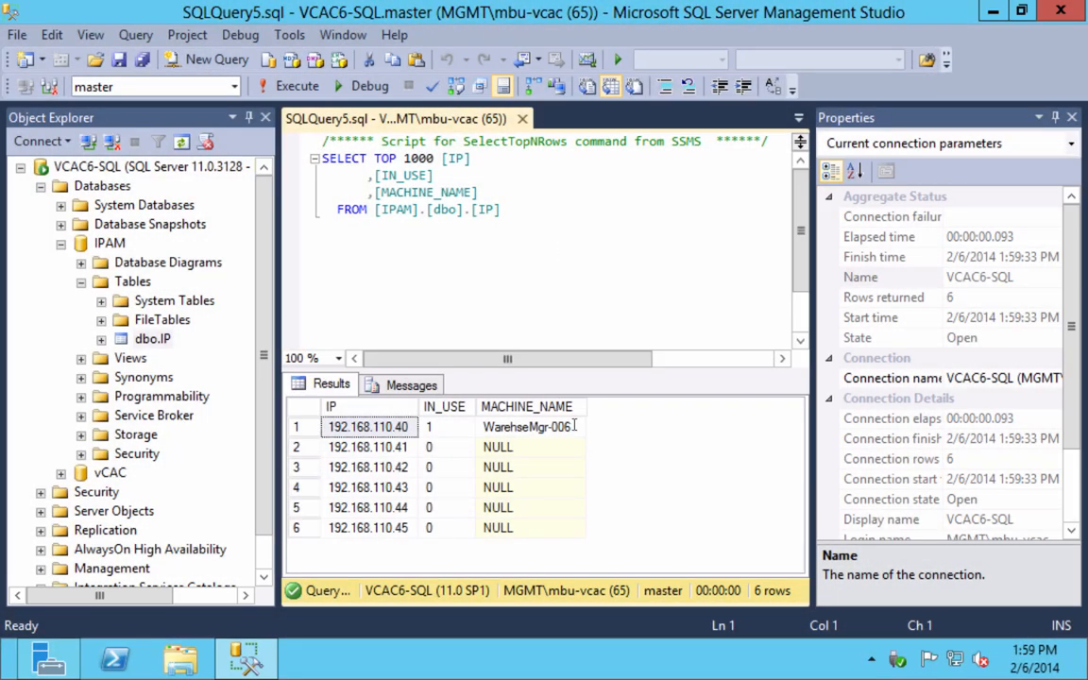
pyautogui.click(531, 427)
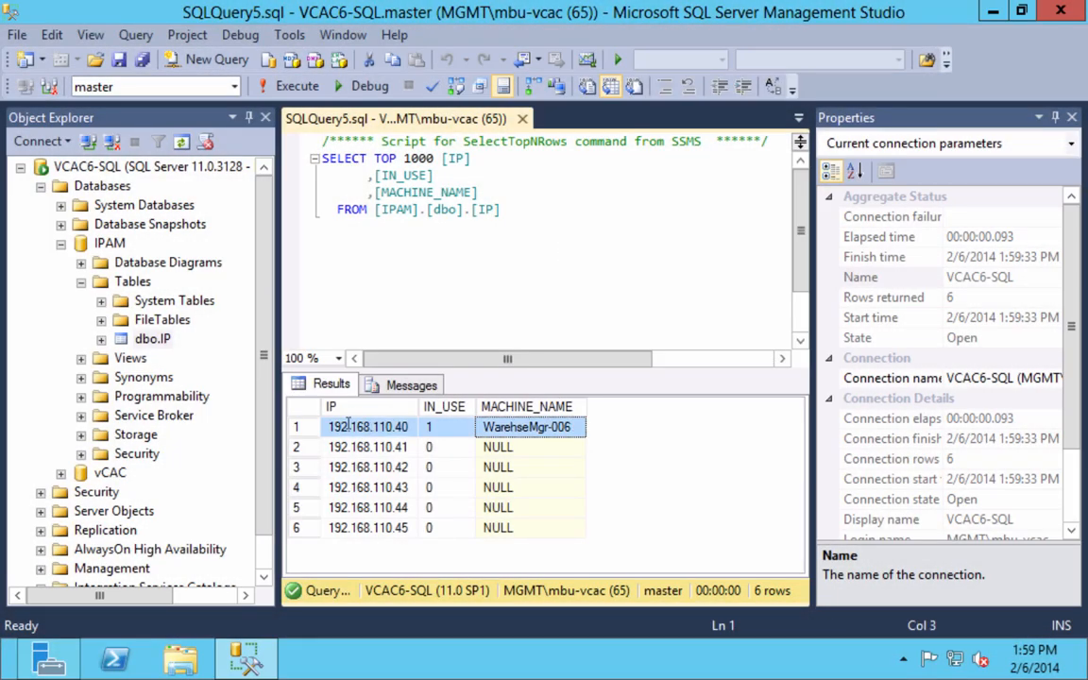